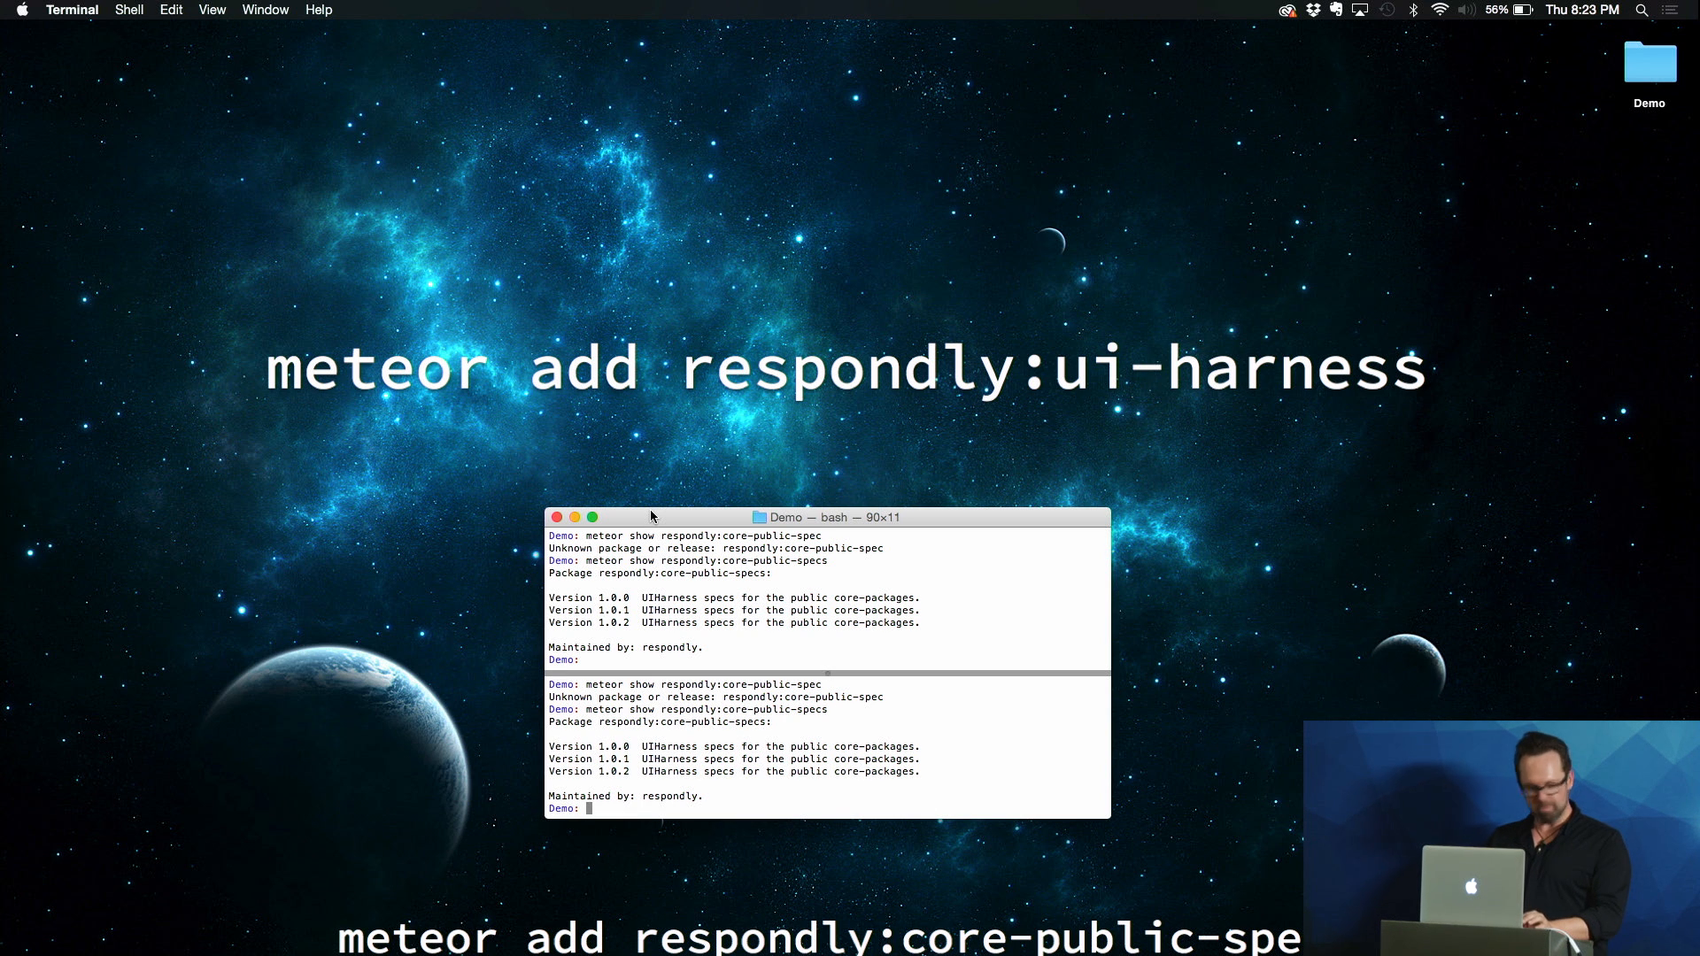
From the Demo folder, run 'meteor create foo' to scaffold a new Meteor app
click(556, 517)
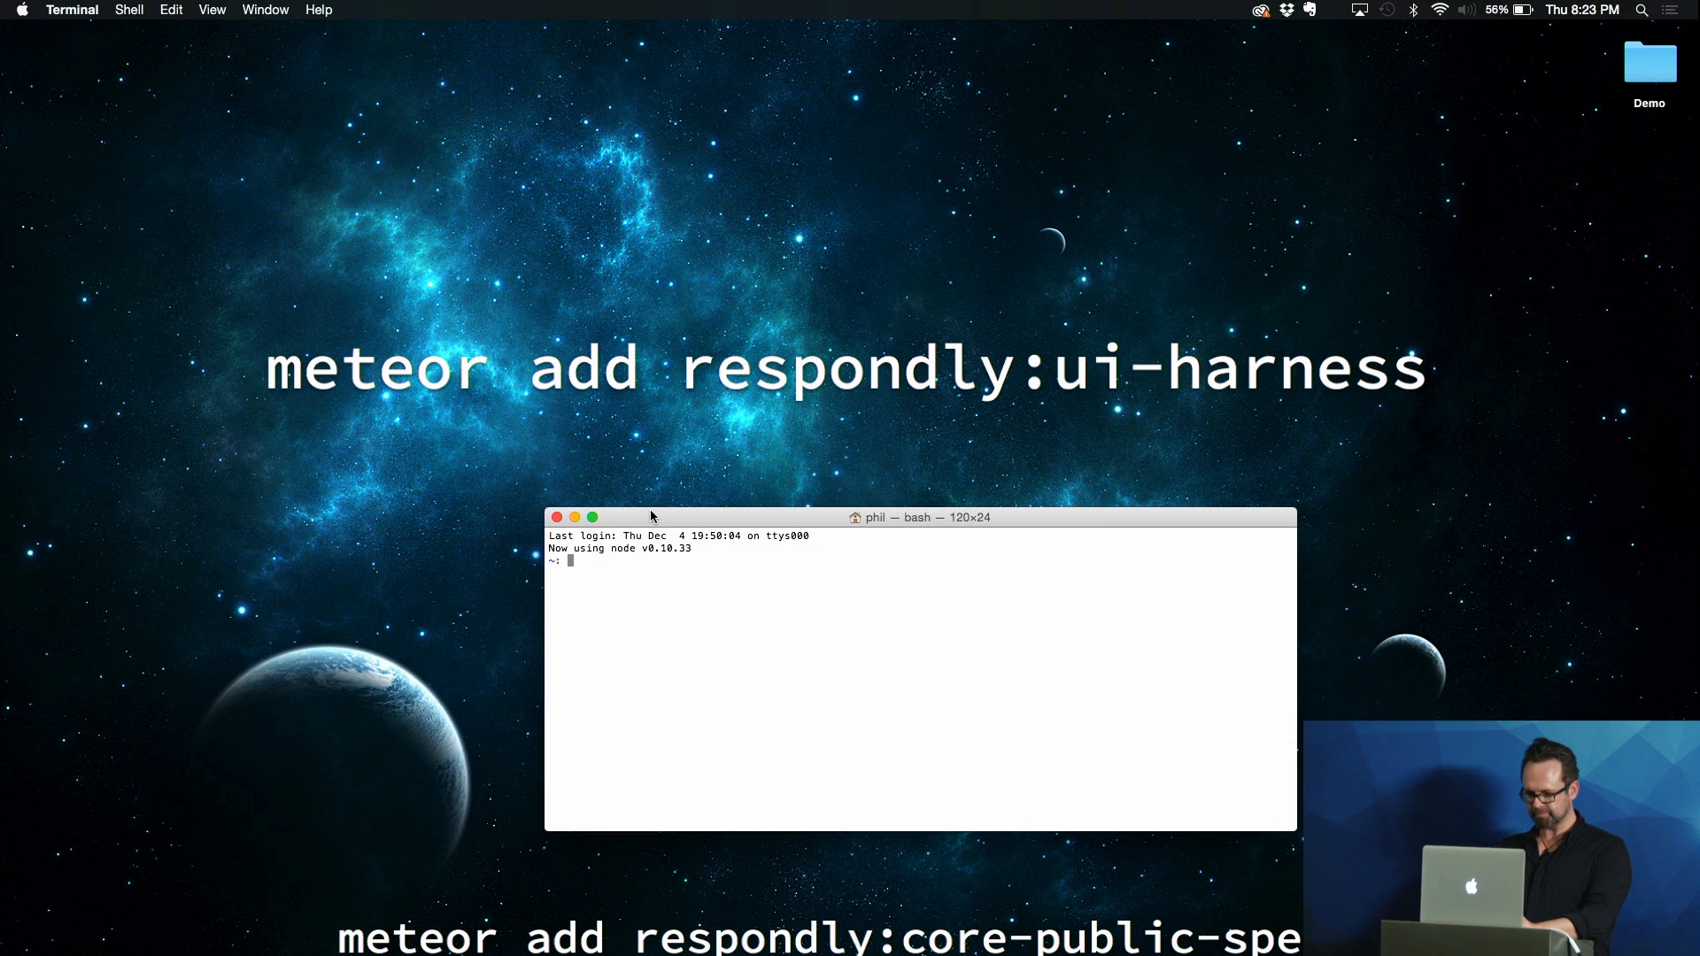
text(cdd)
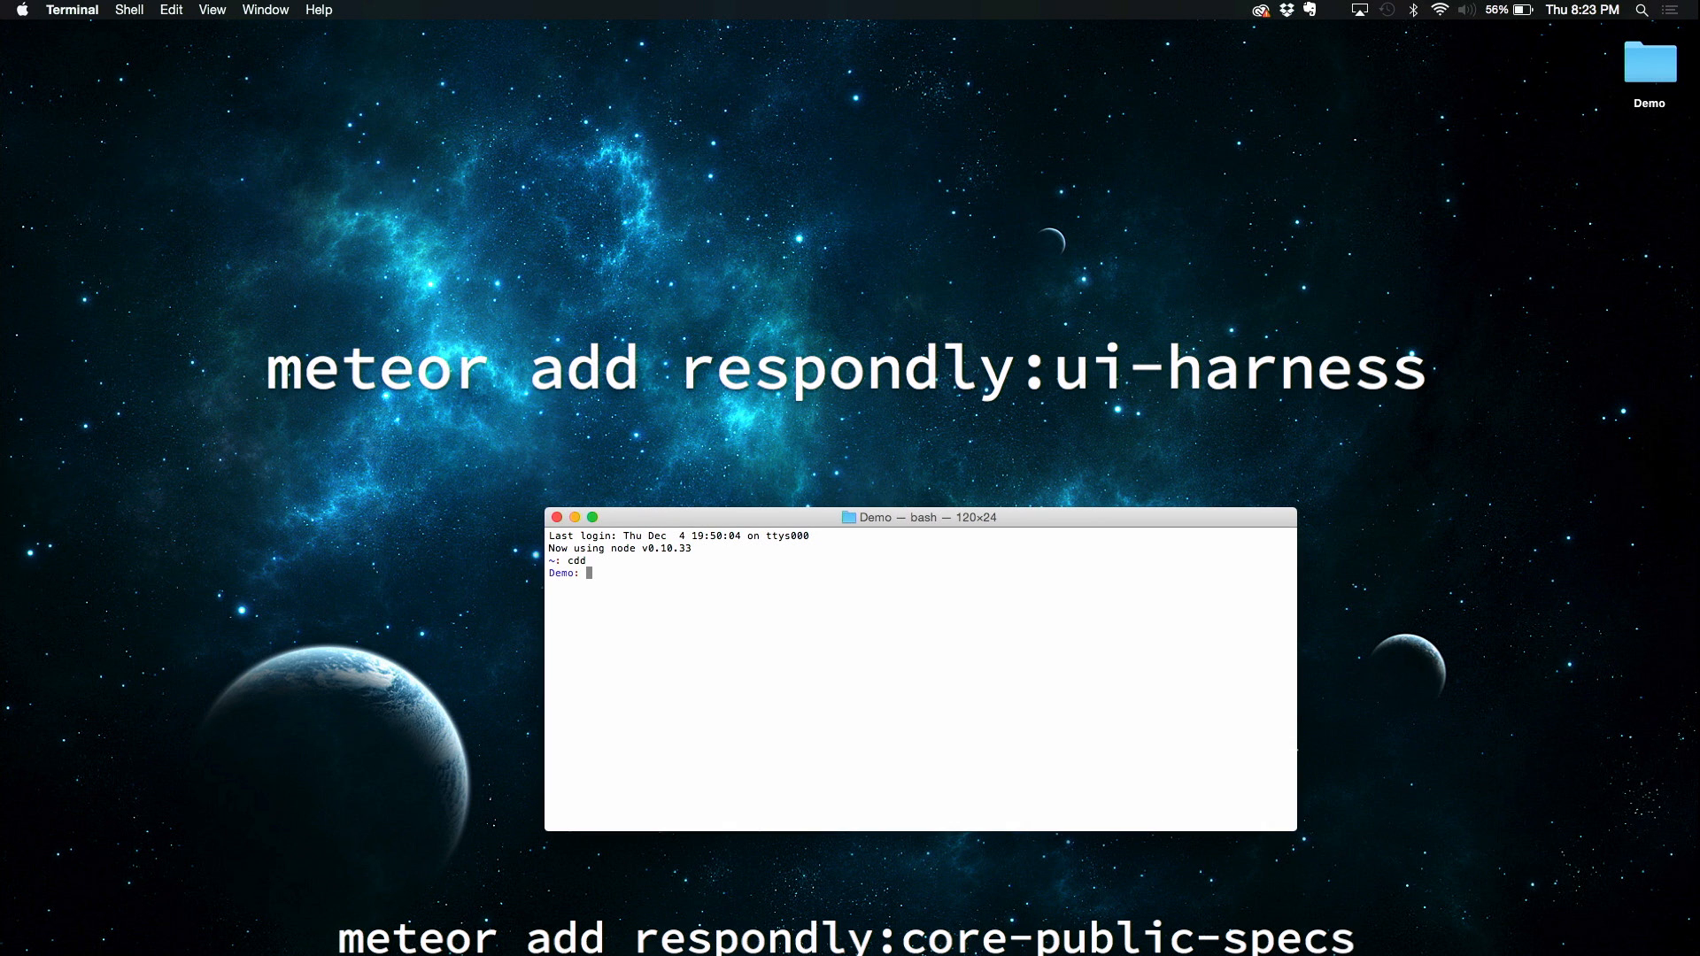
text(meteor create foo)
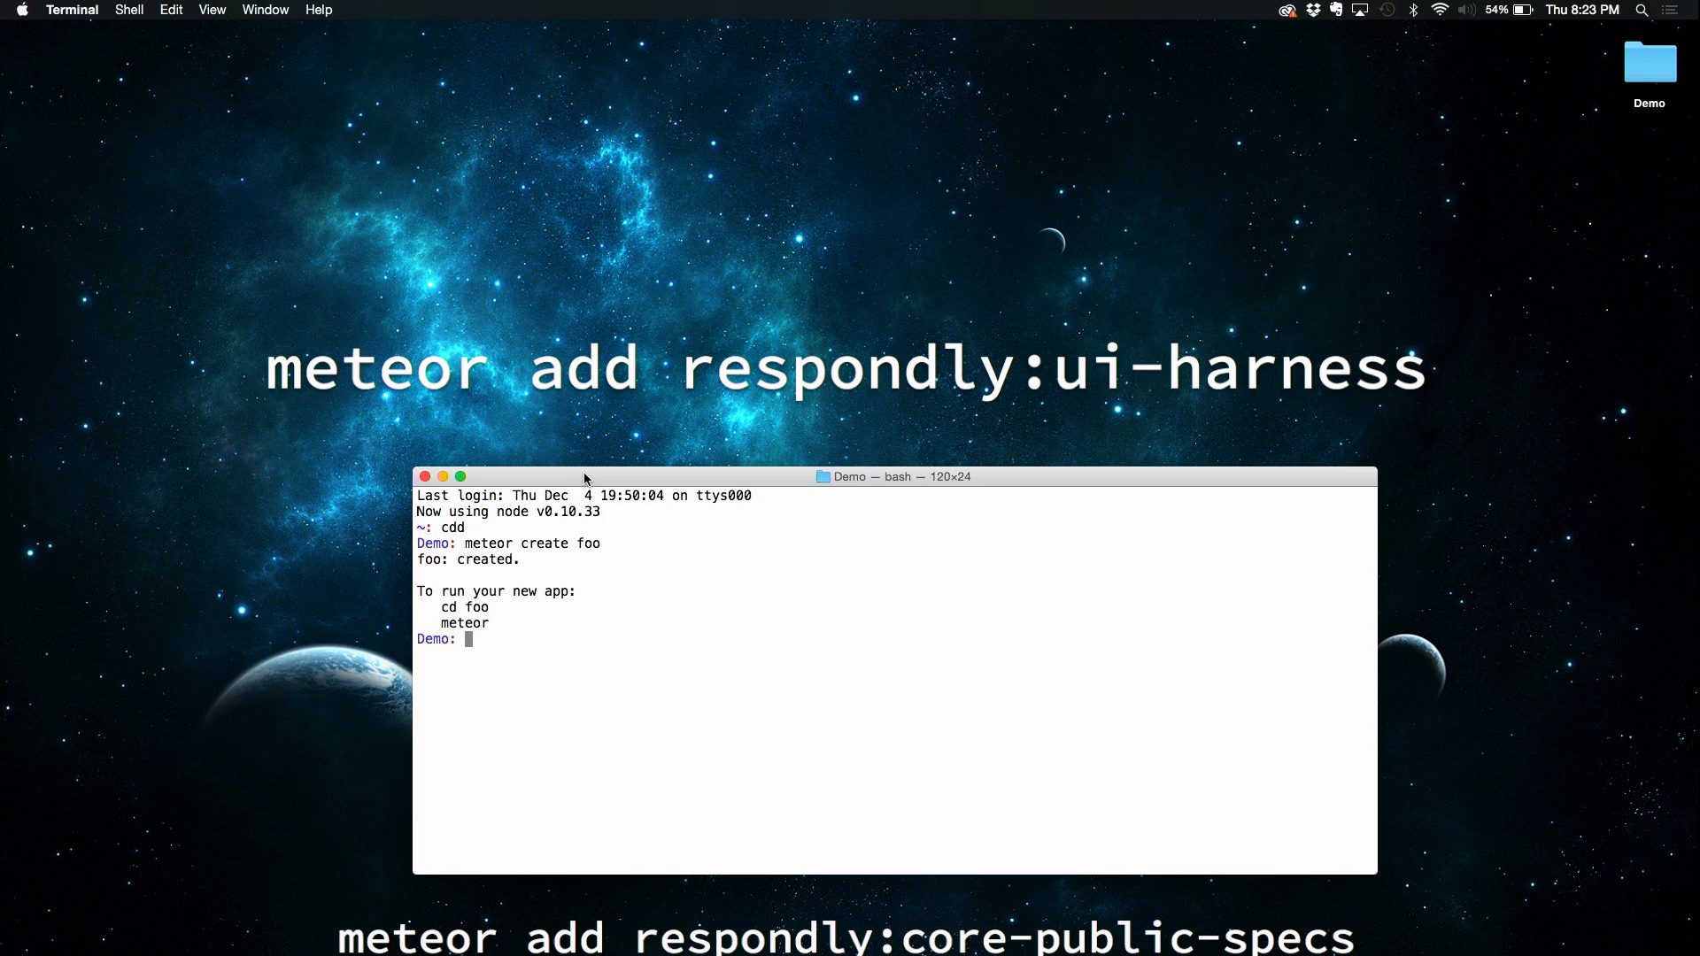
Inside foo, add the respondly:ui-harness package with 'meteor add'
text(cd foo)
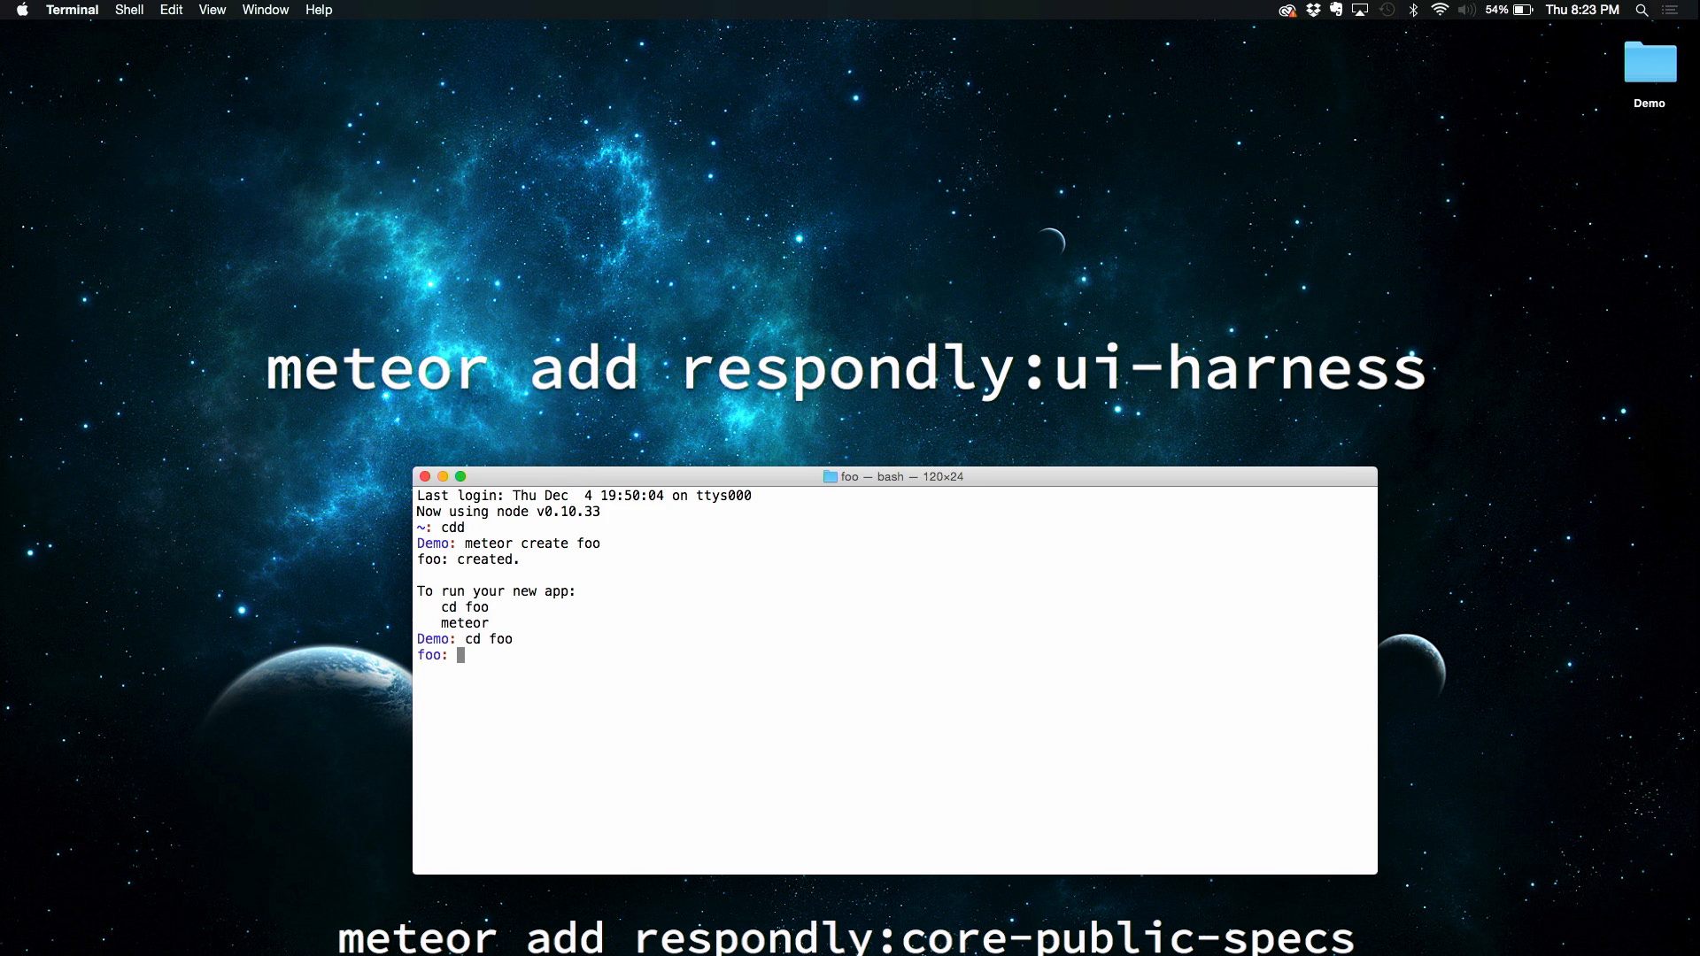
text(meteor add)
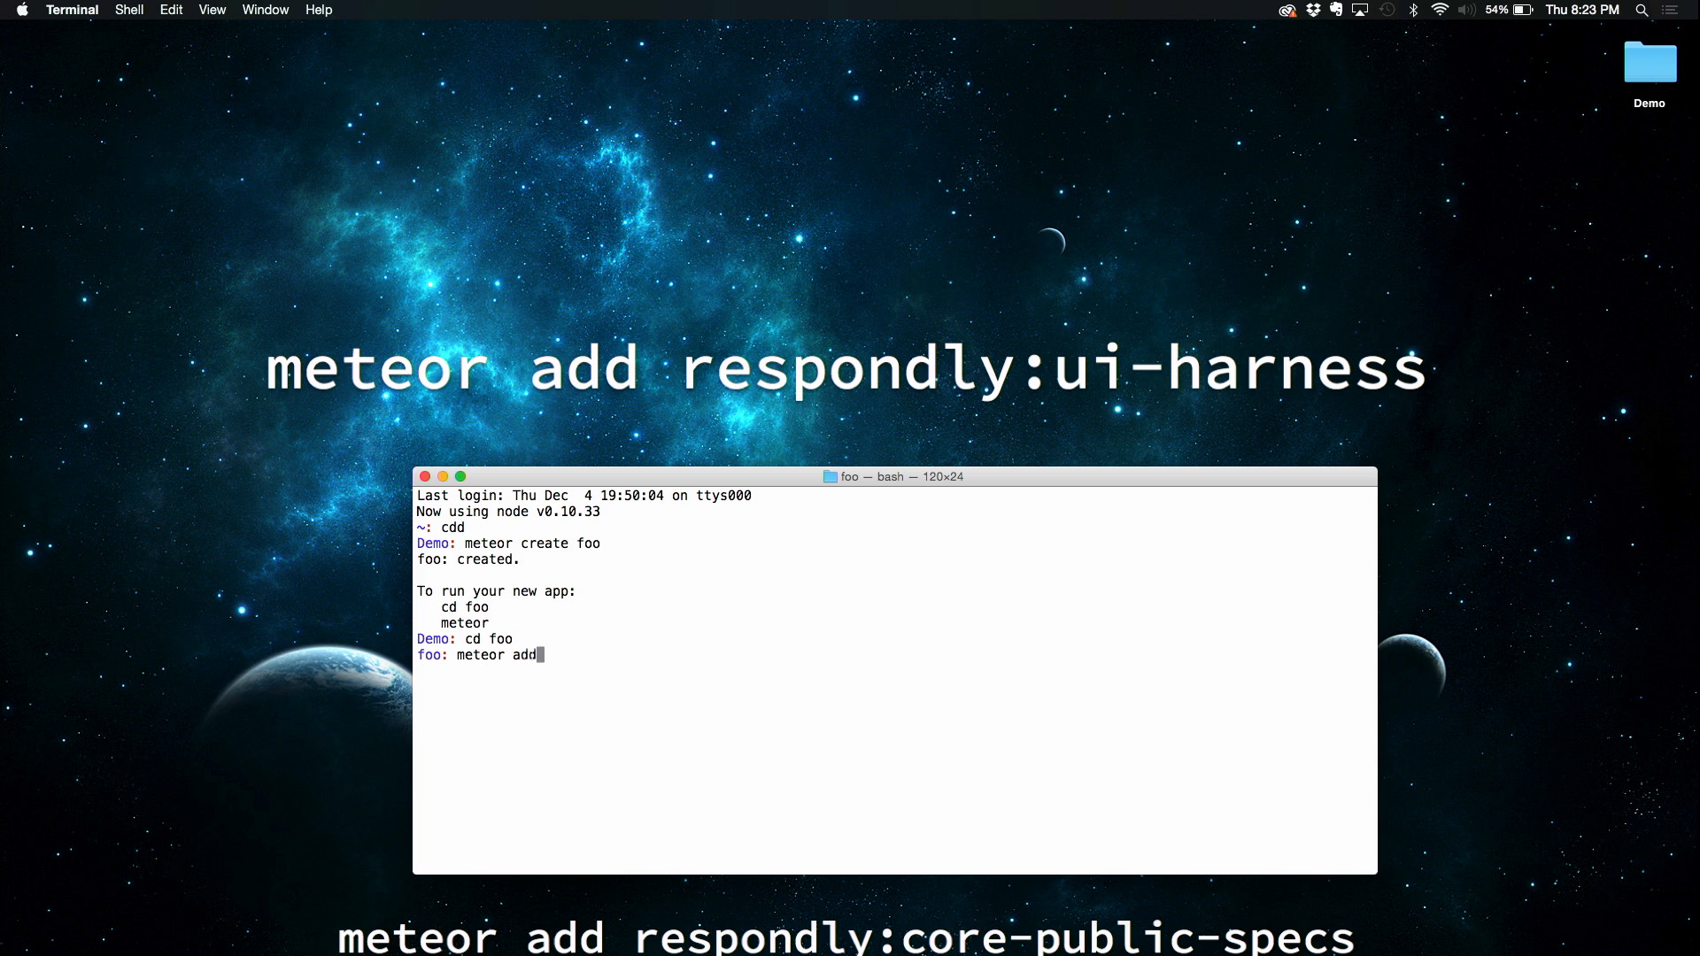
text(respond)
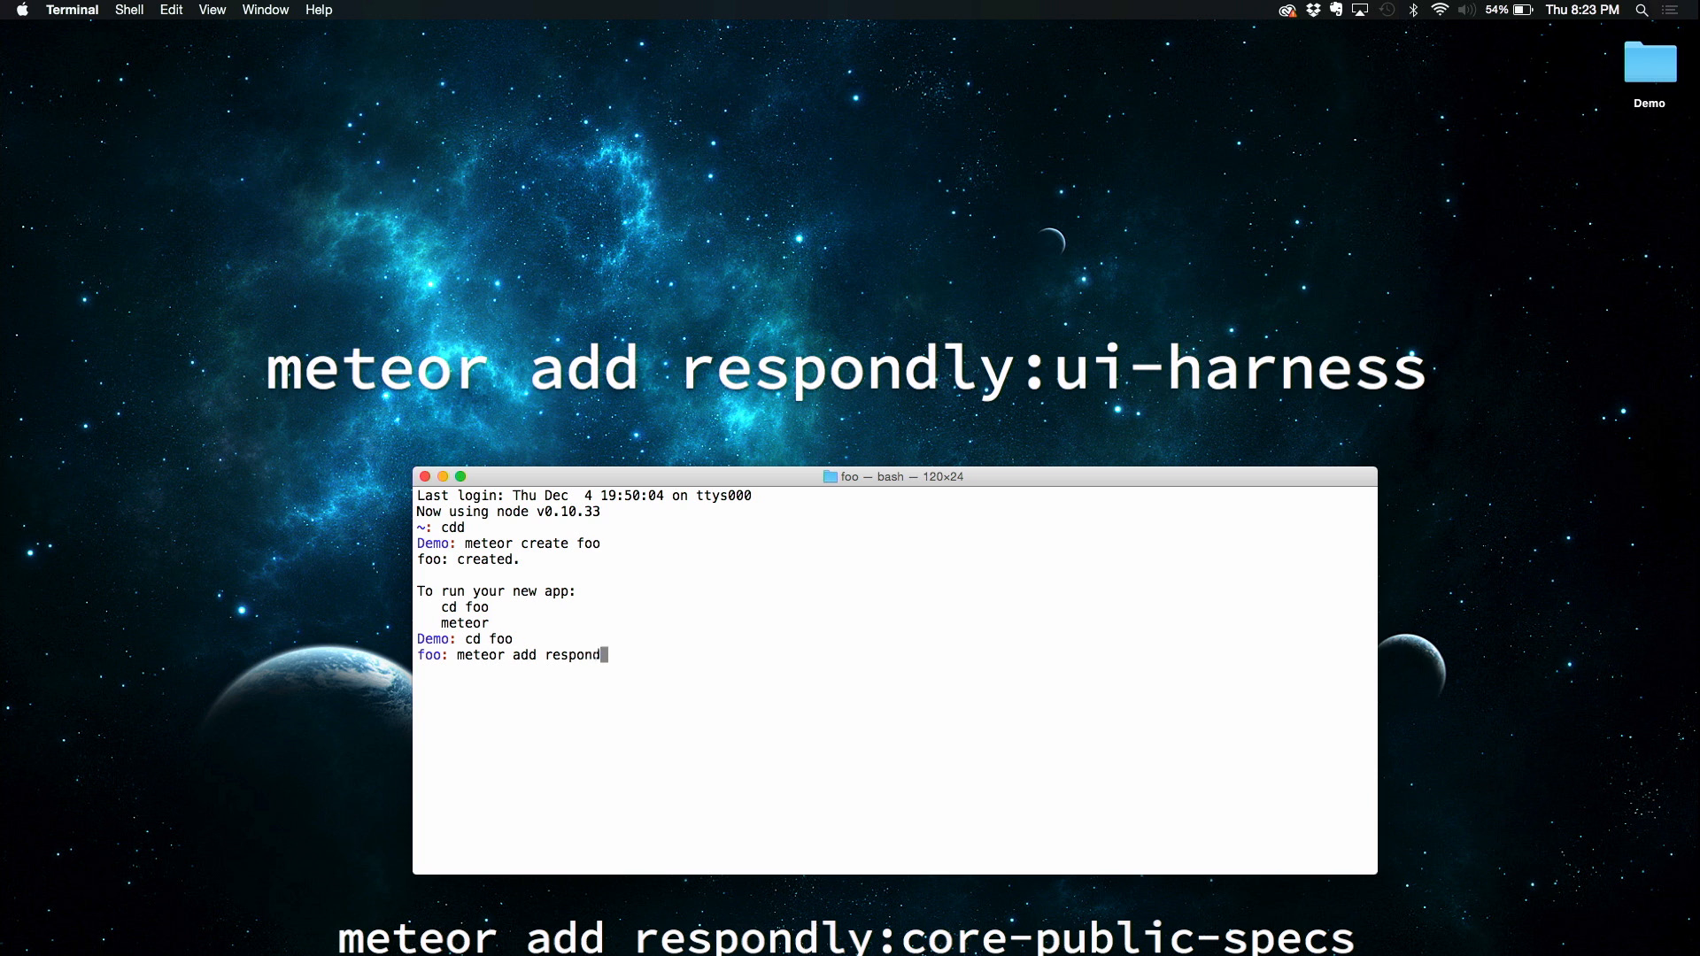
text(ly)
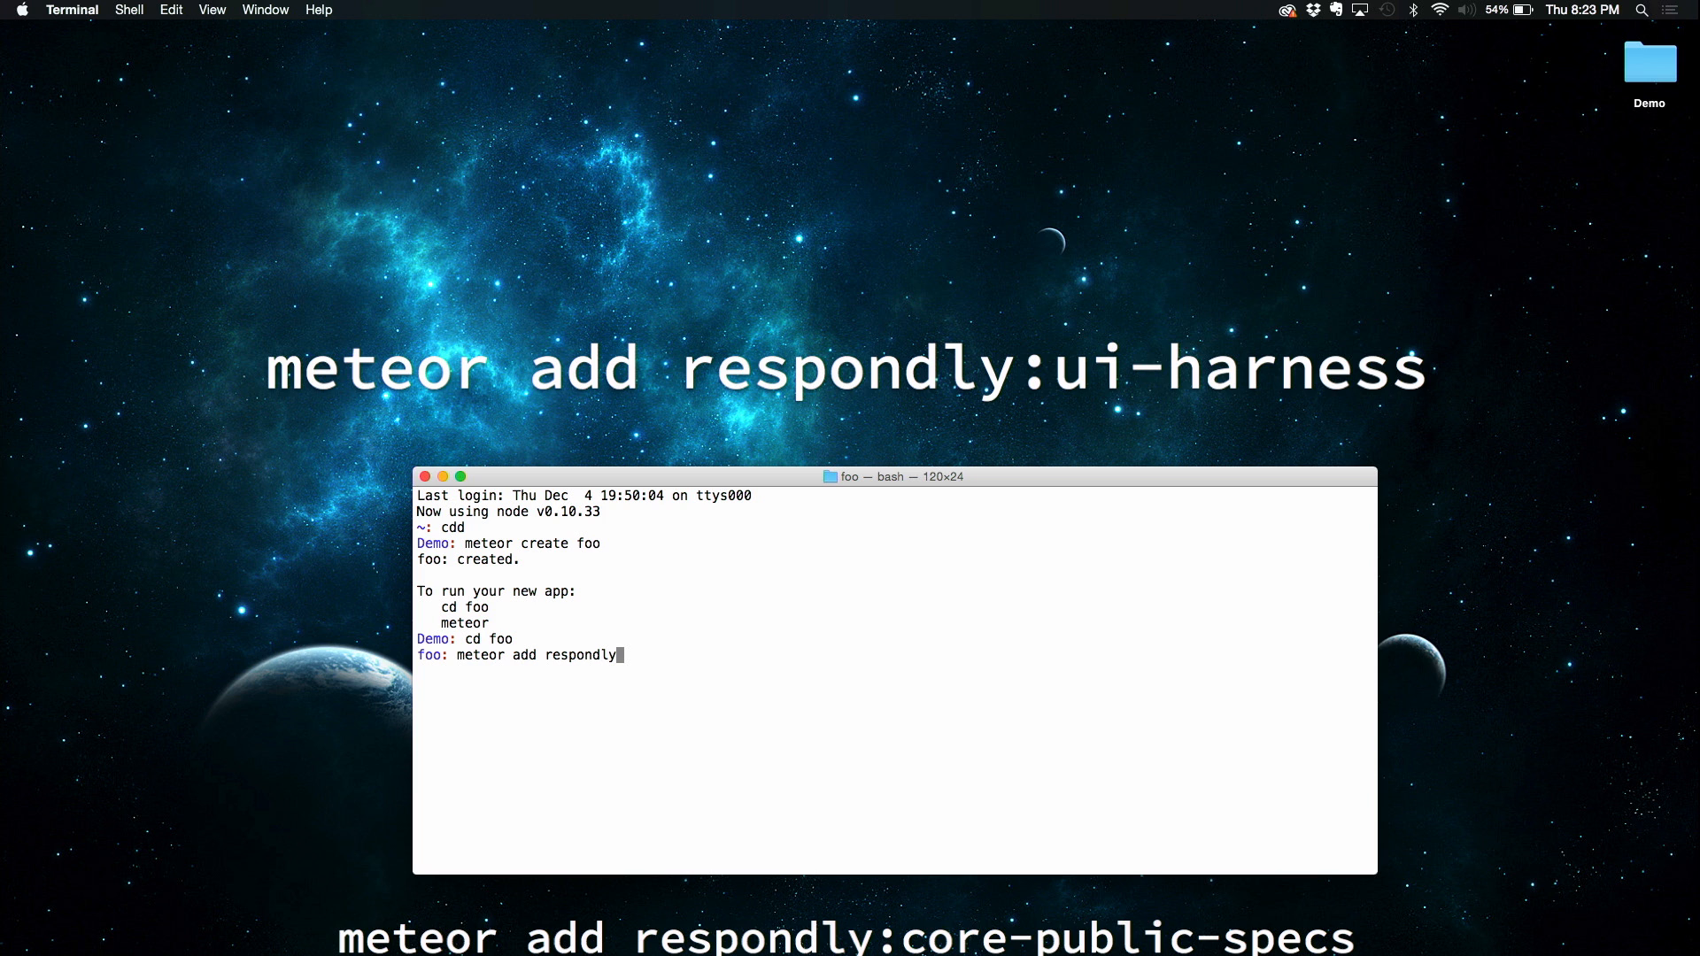
text(:ui-harness)
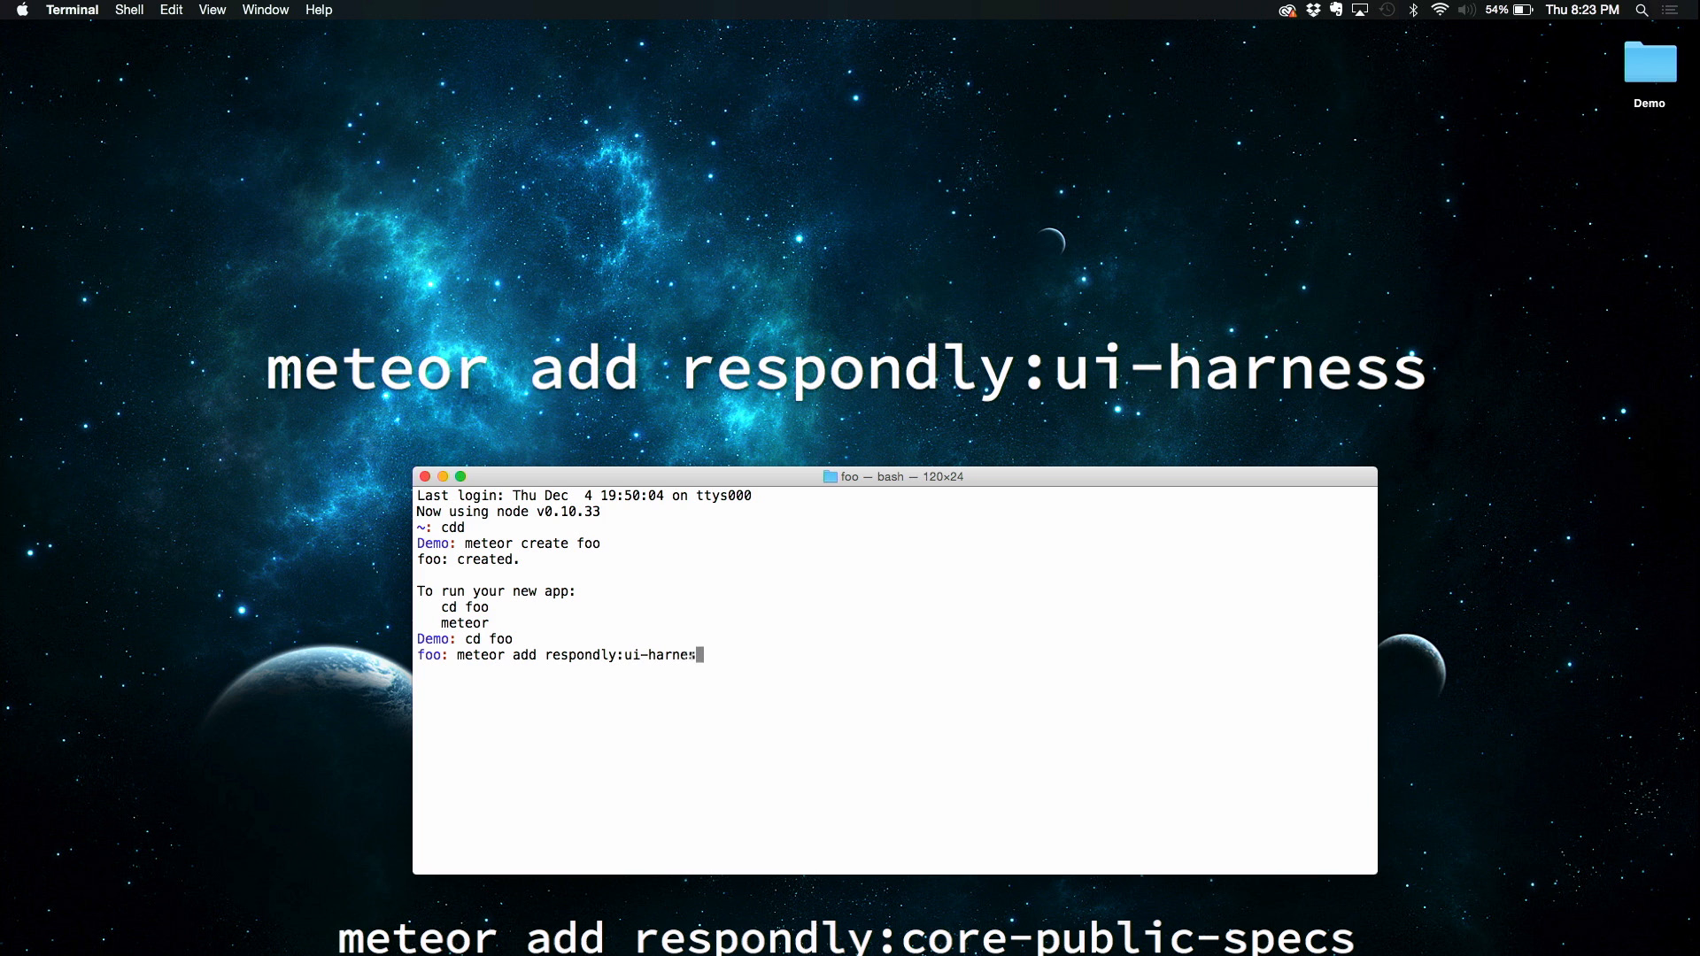
key(Return)
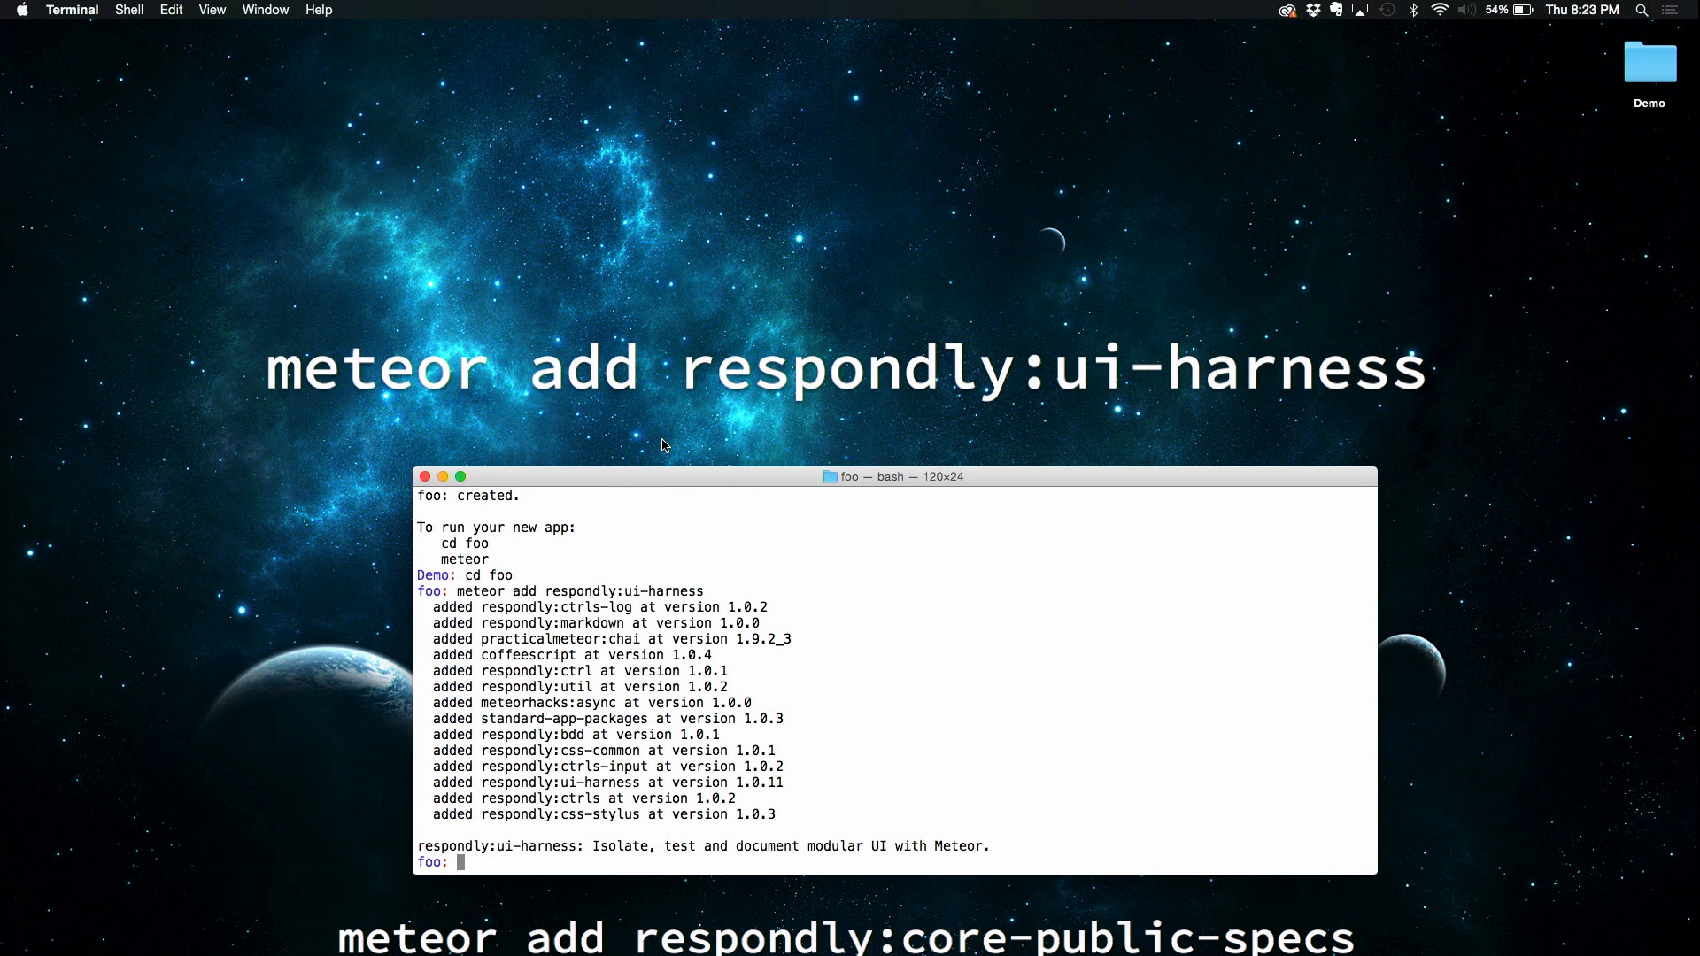
Add the coffeescript package, then launch Sublime Text on the project with 'subl .'
text(meteor add coffeescript)
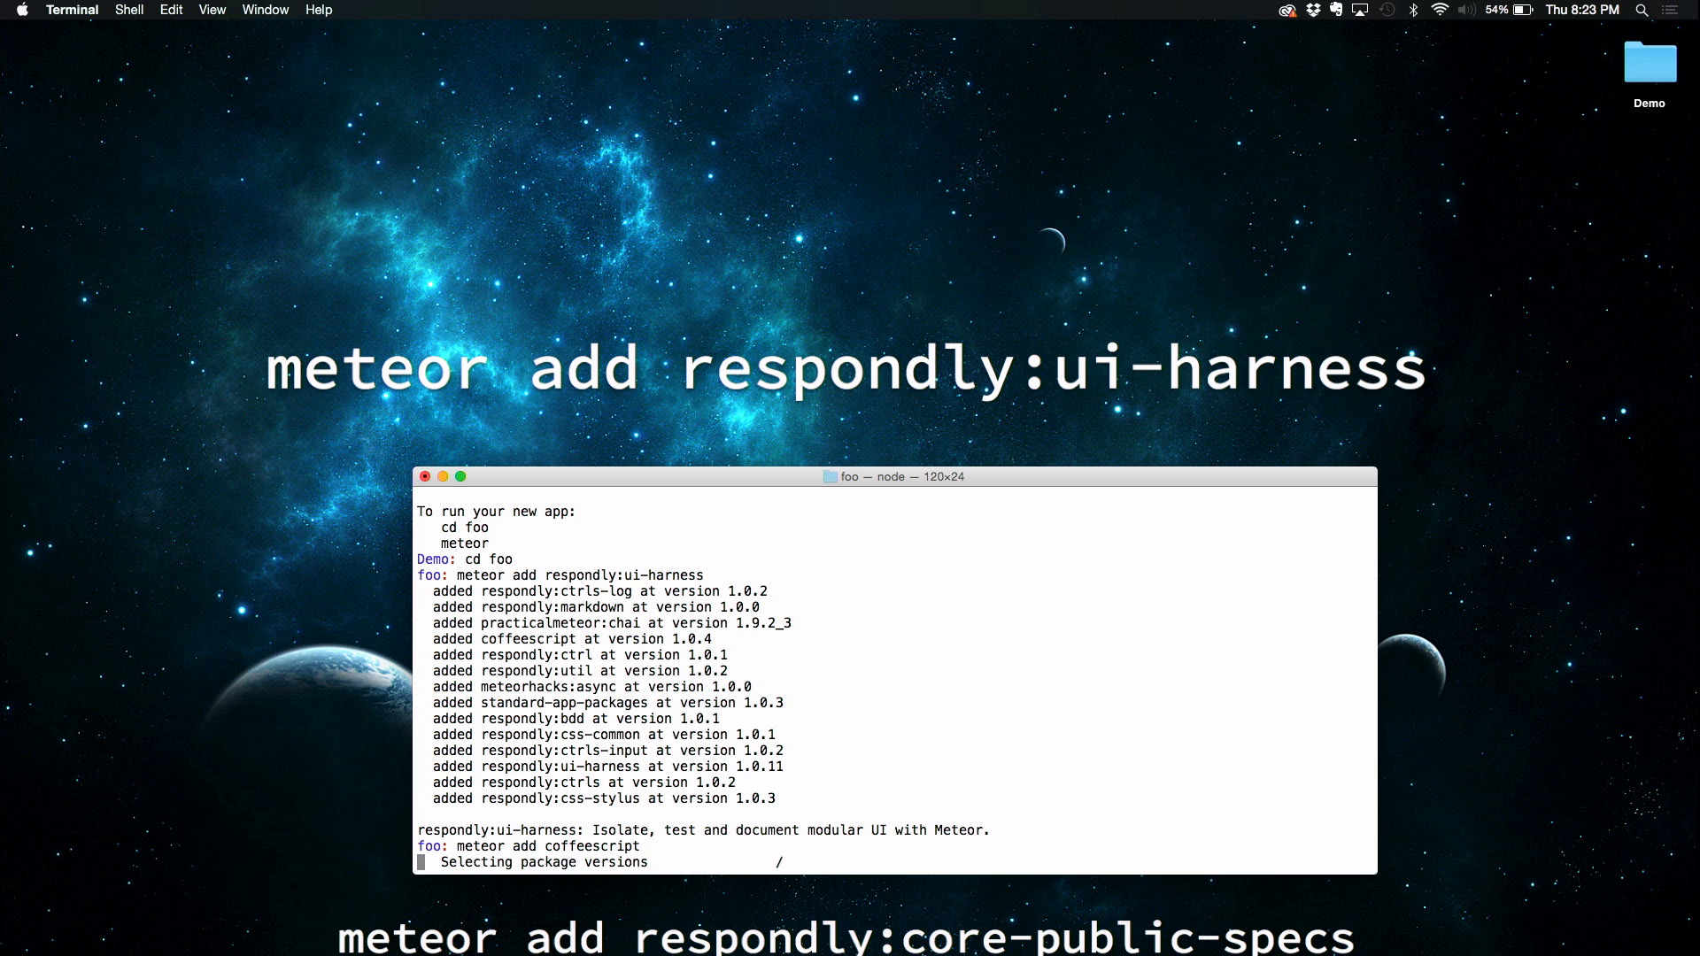
text(subl .)
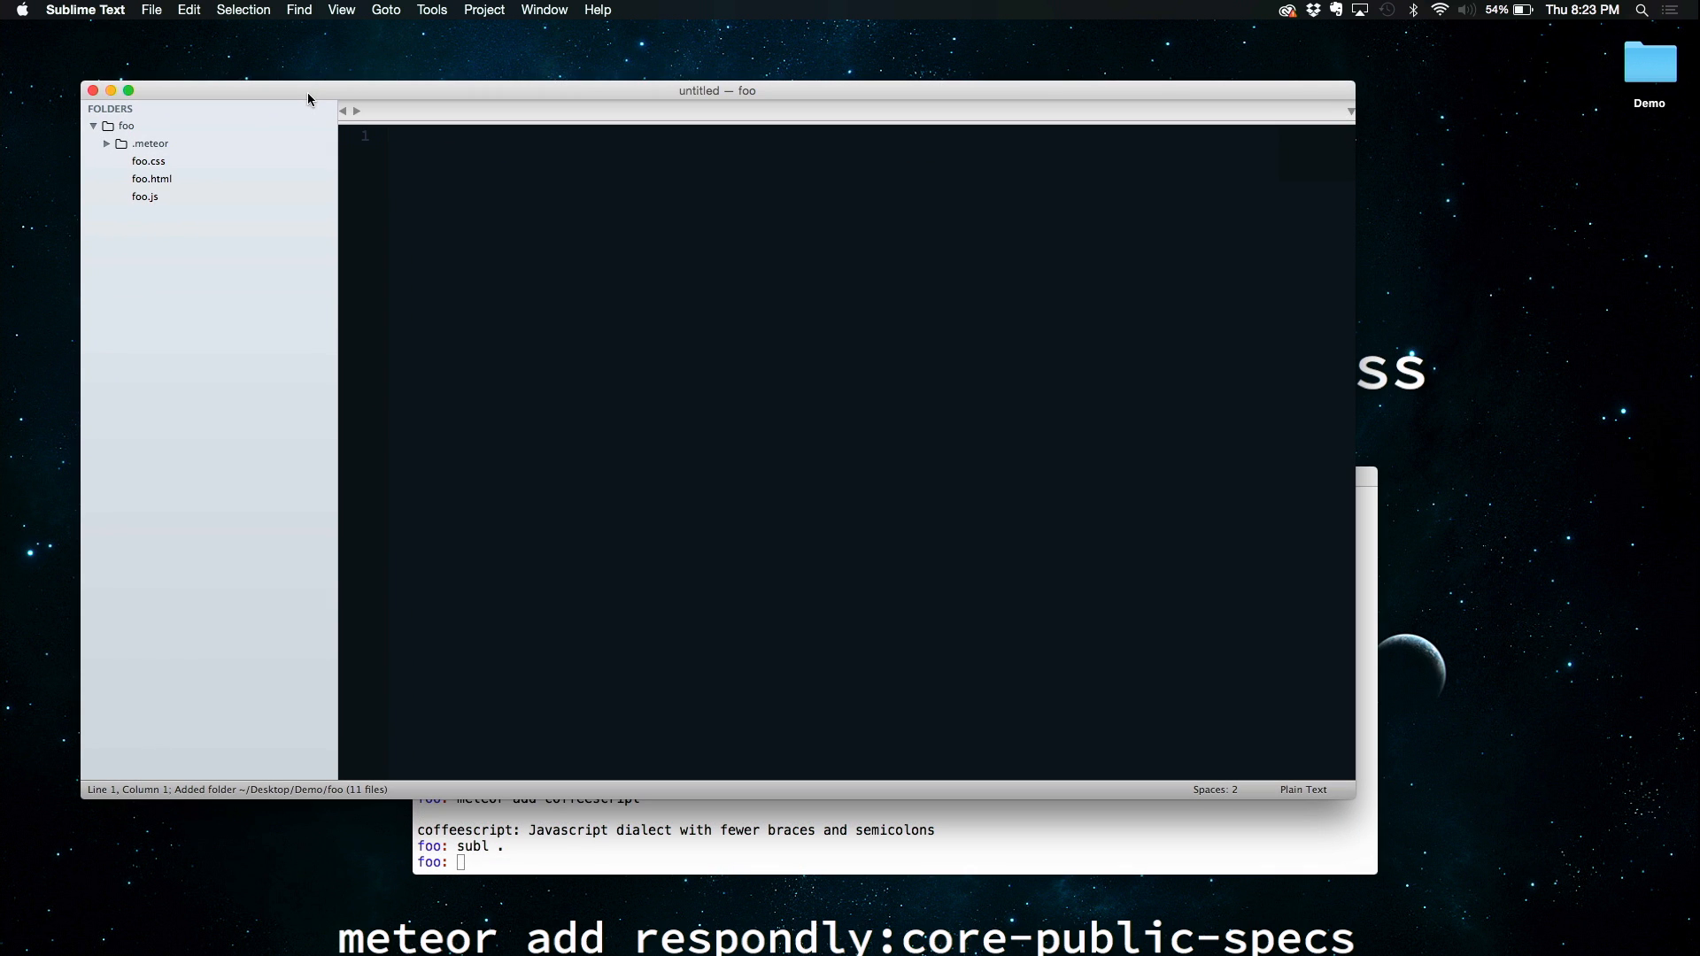
Replace foo.html's default body with '{{> UIHarness }}' and save the file
text(open .)
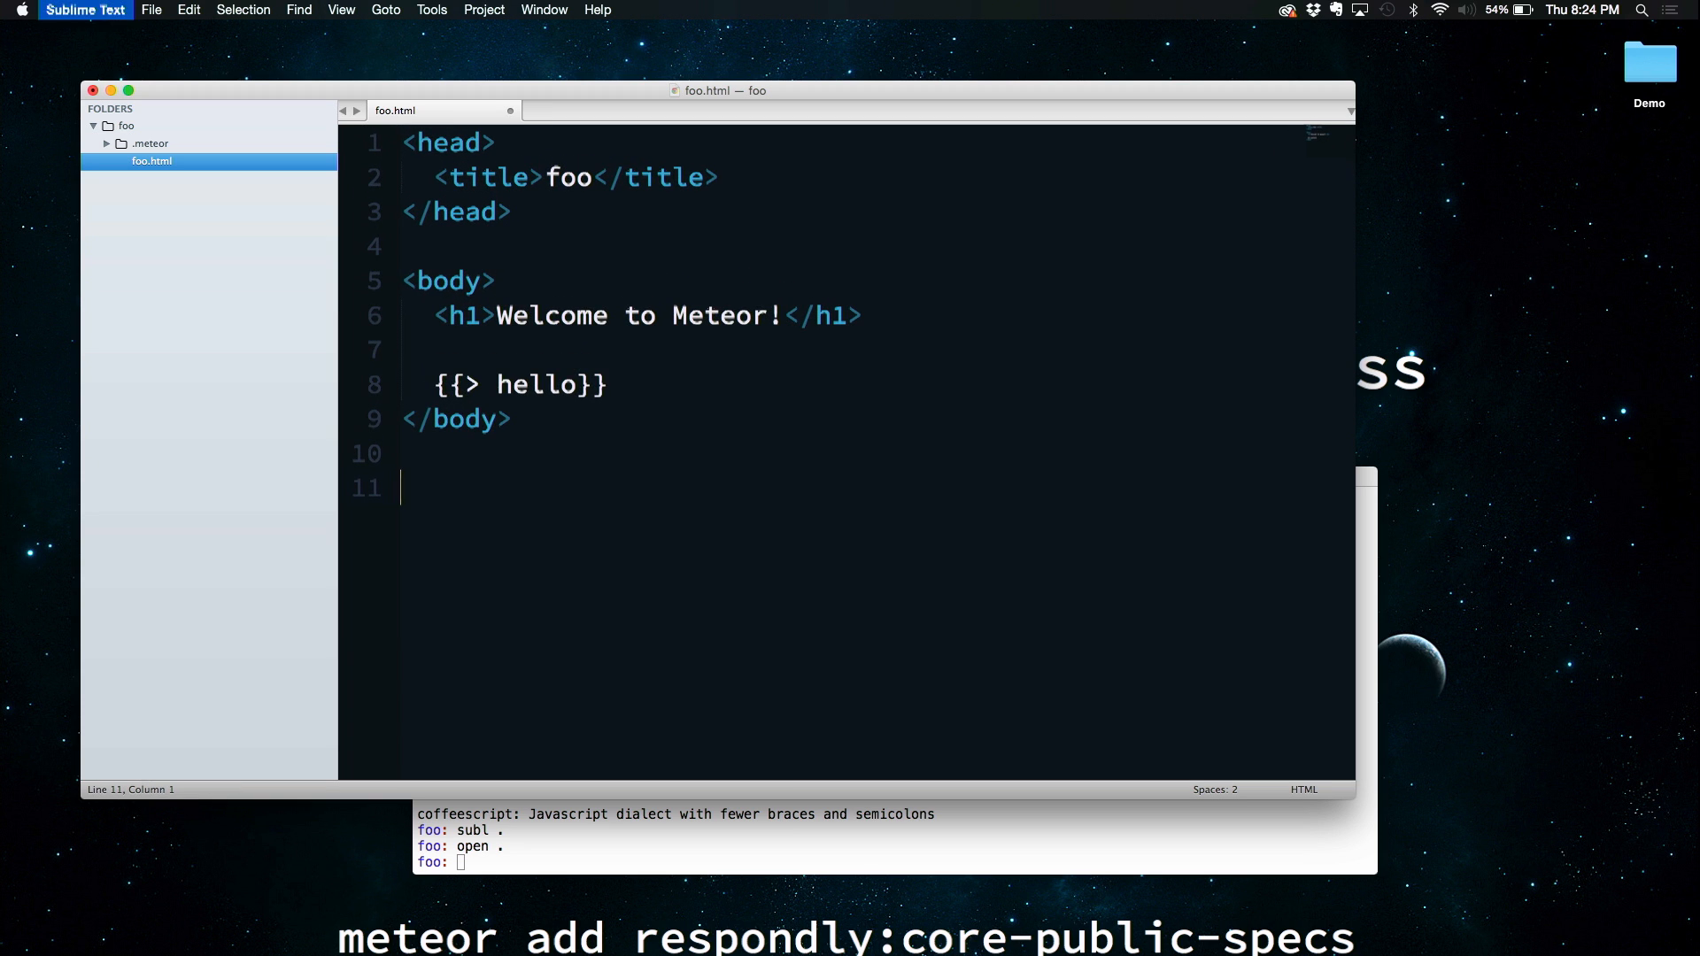
drag(432, 315, 510, 418)
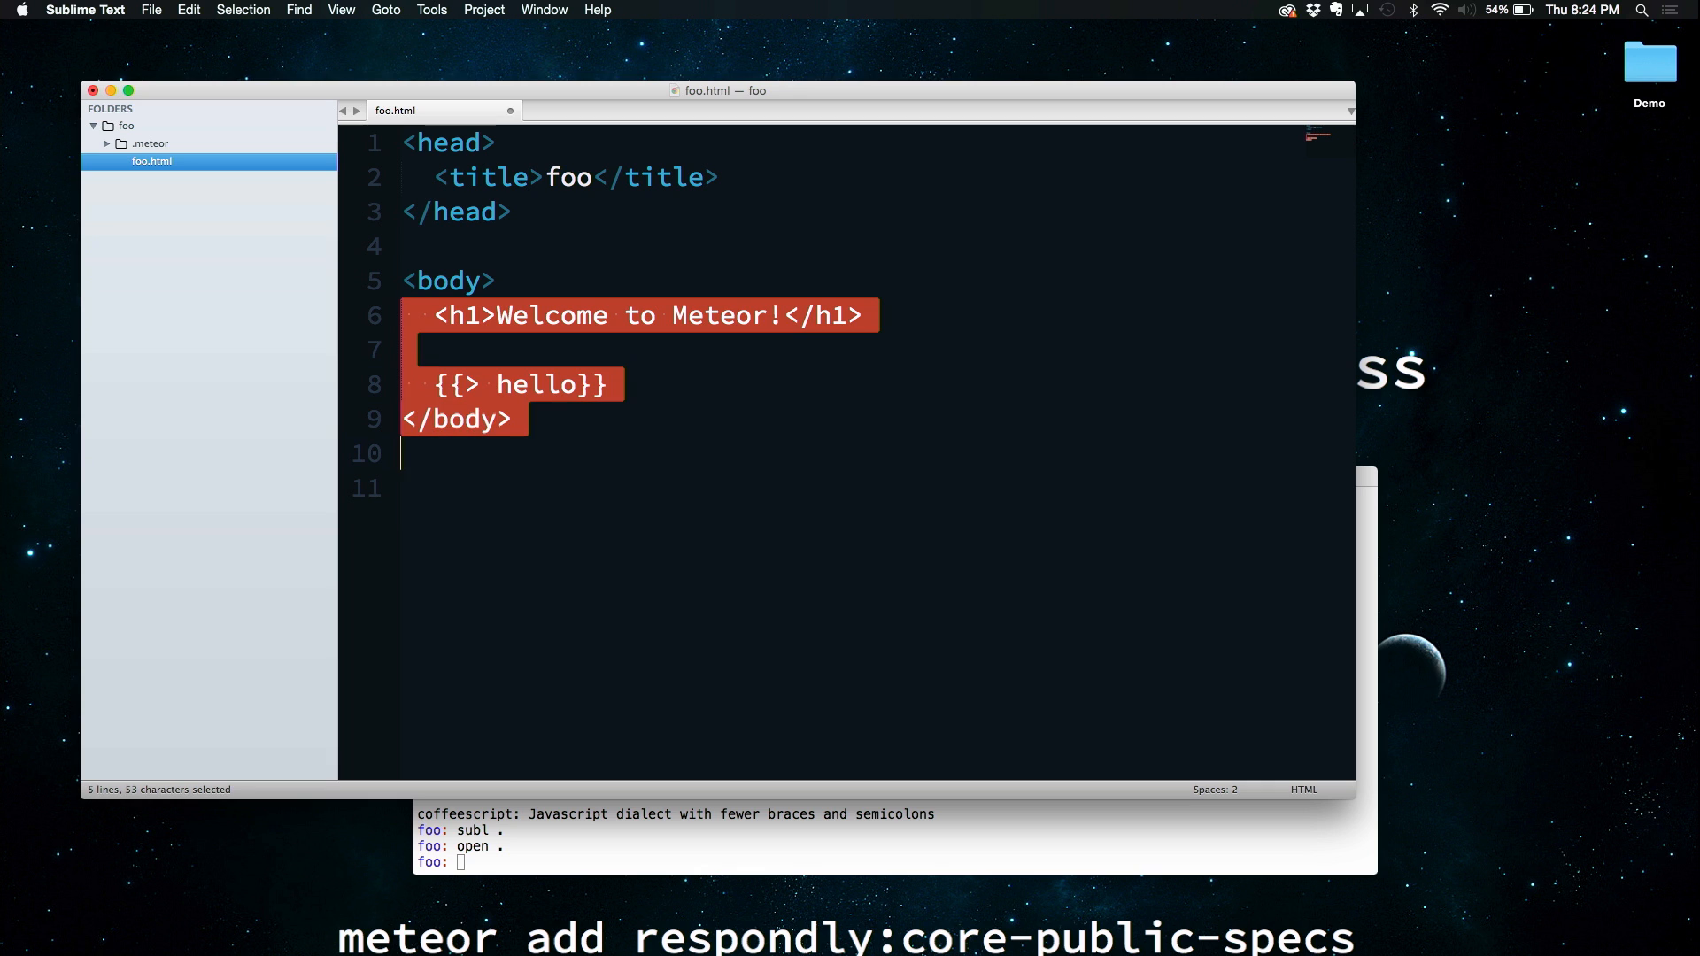
key(Delete)
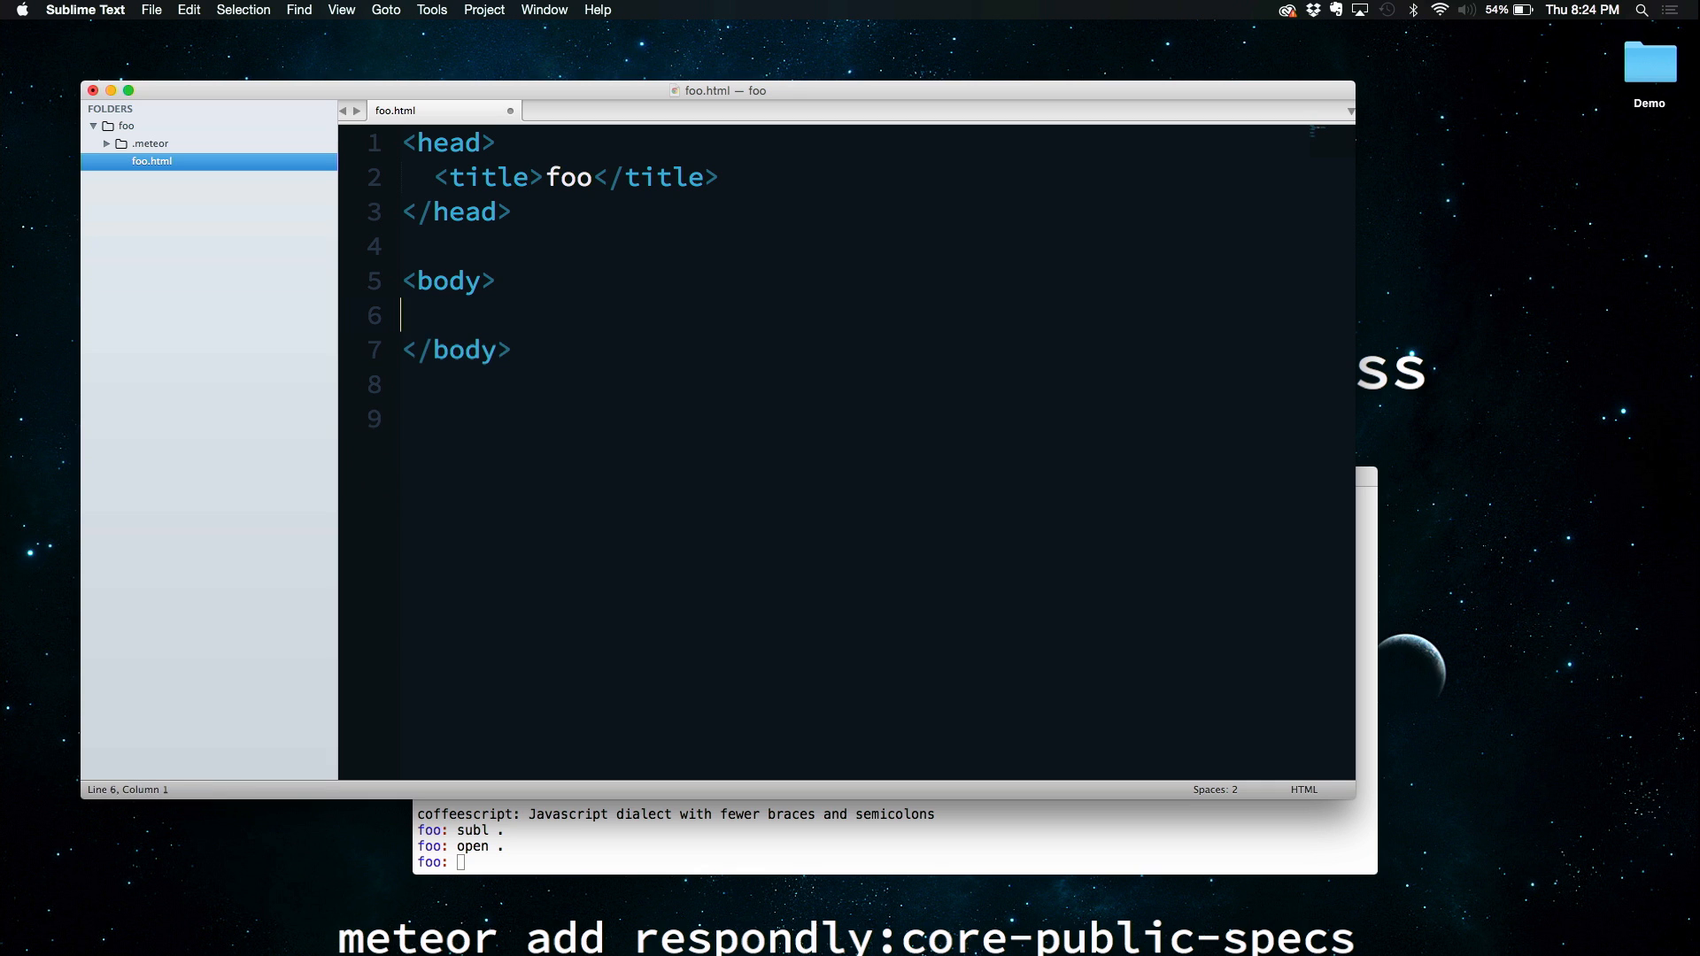
text({{}})
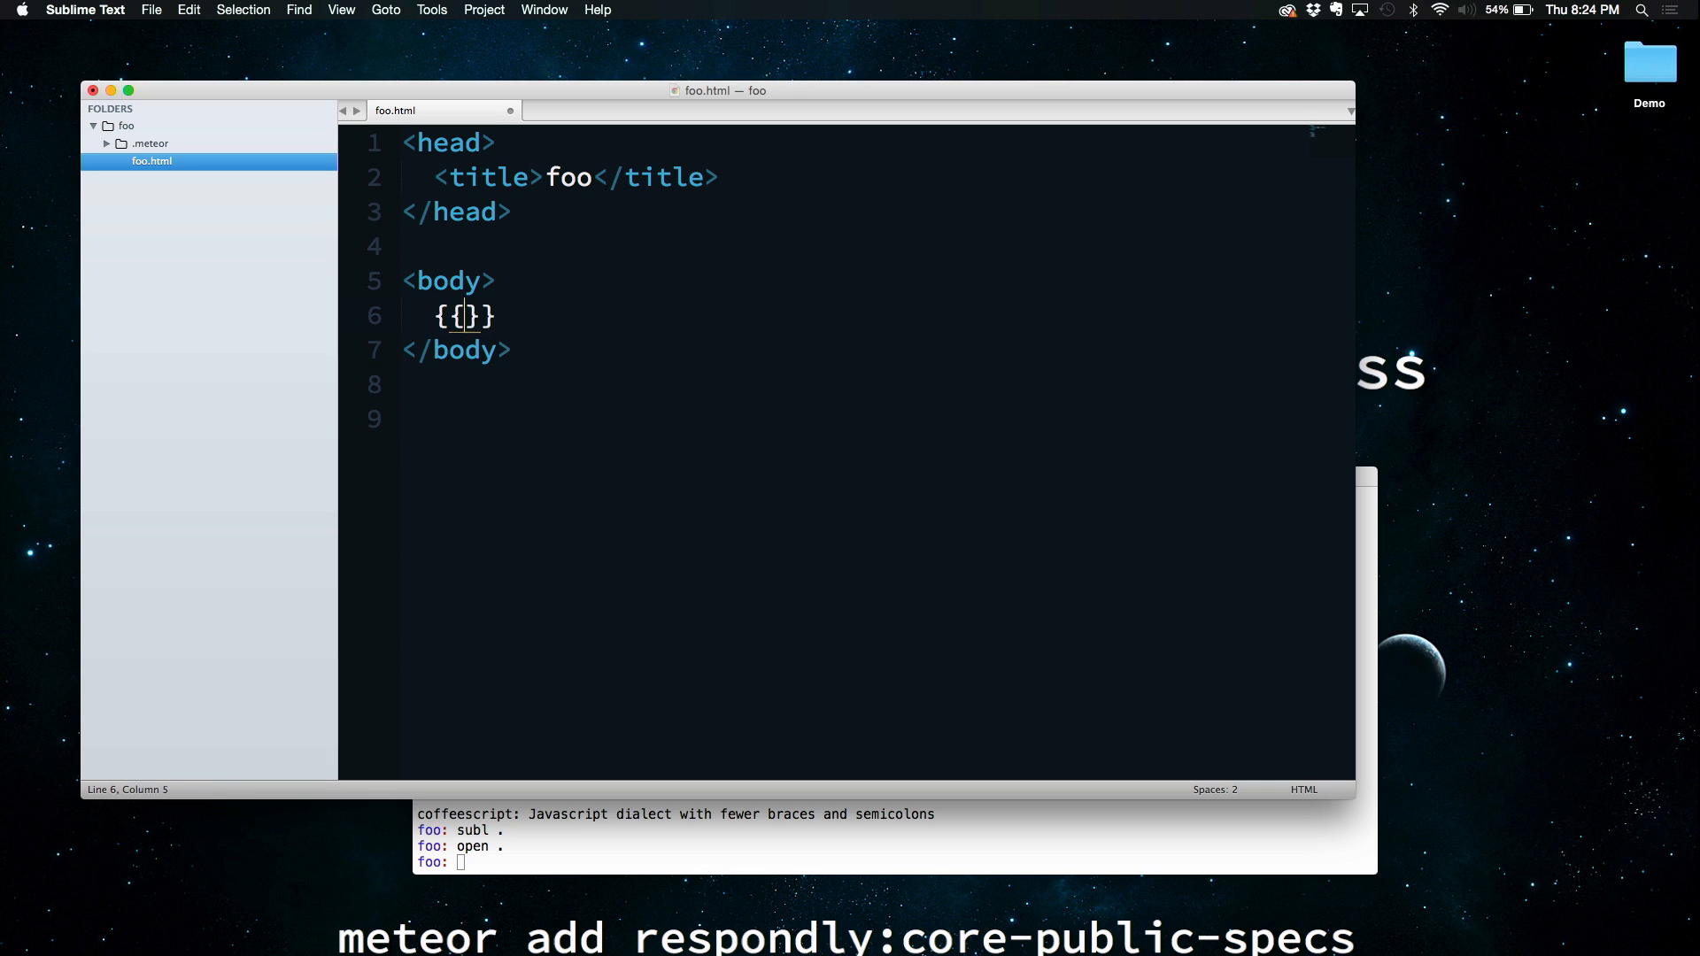
text(> UIHarness)
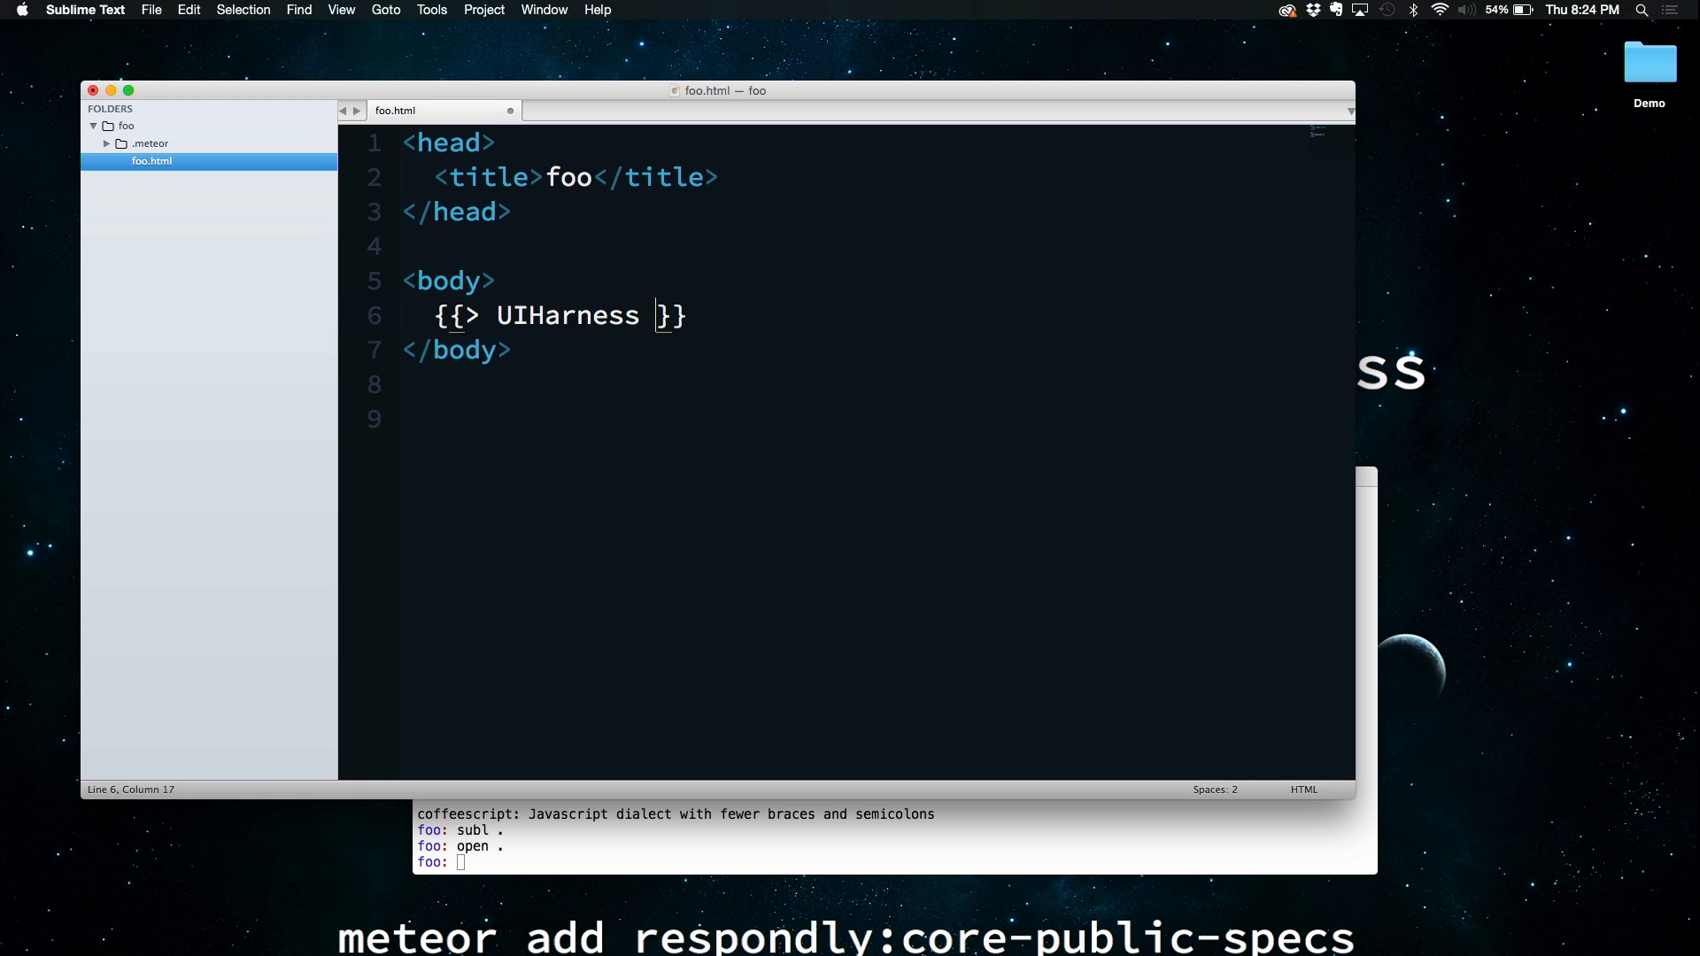
key(cmd+s)
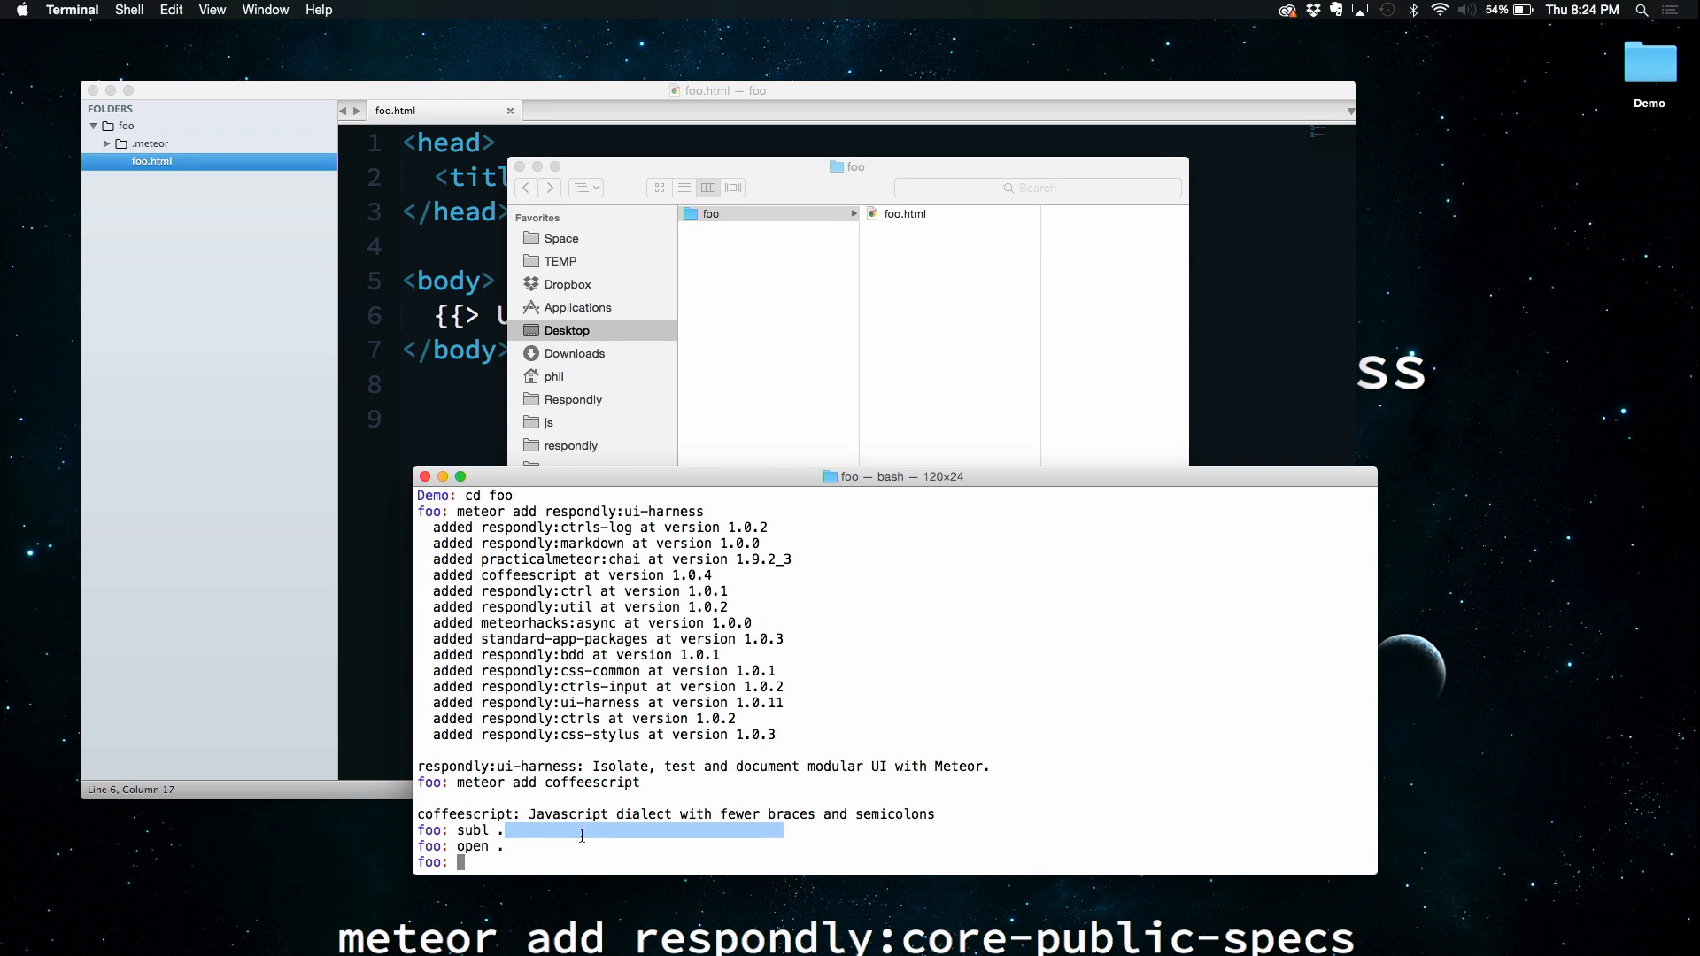
Run 'meteor' to start the foo app server and dismiss the Finder window
text(meteor)
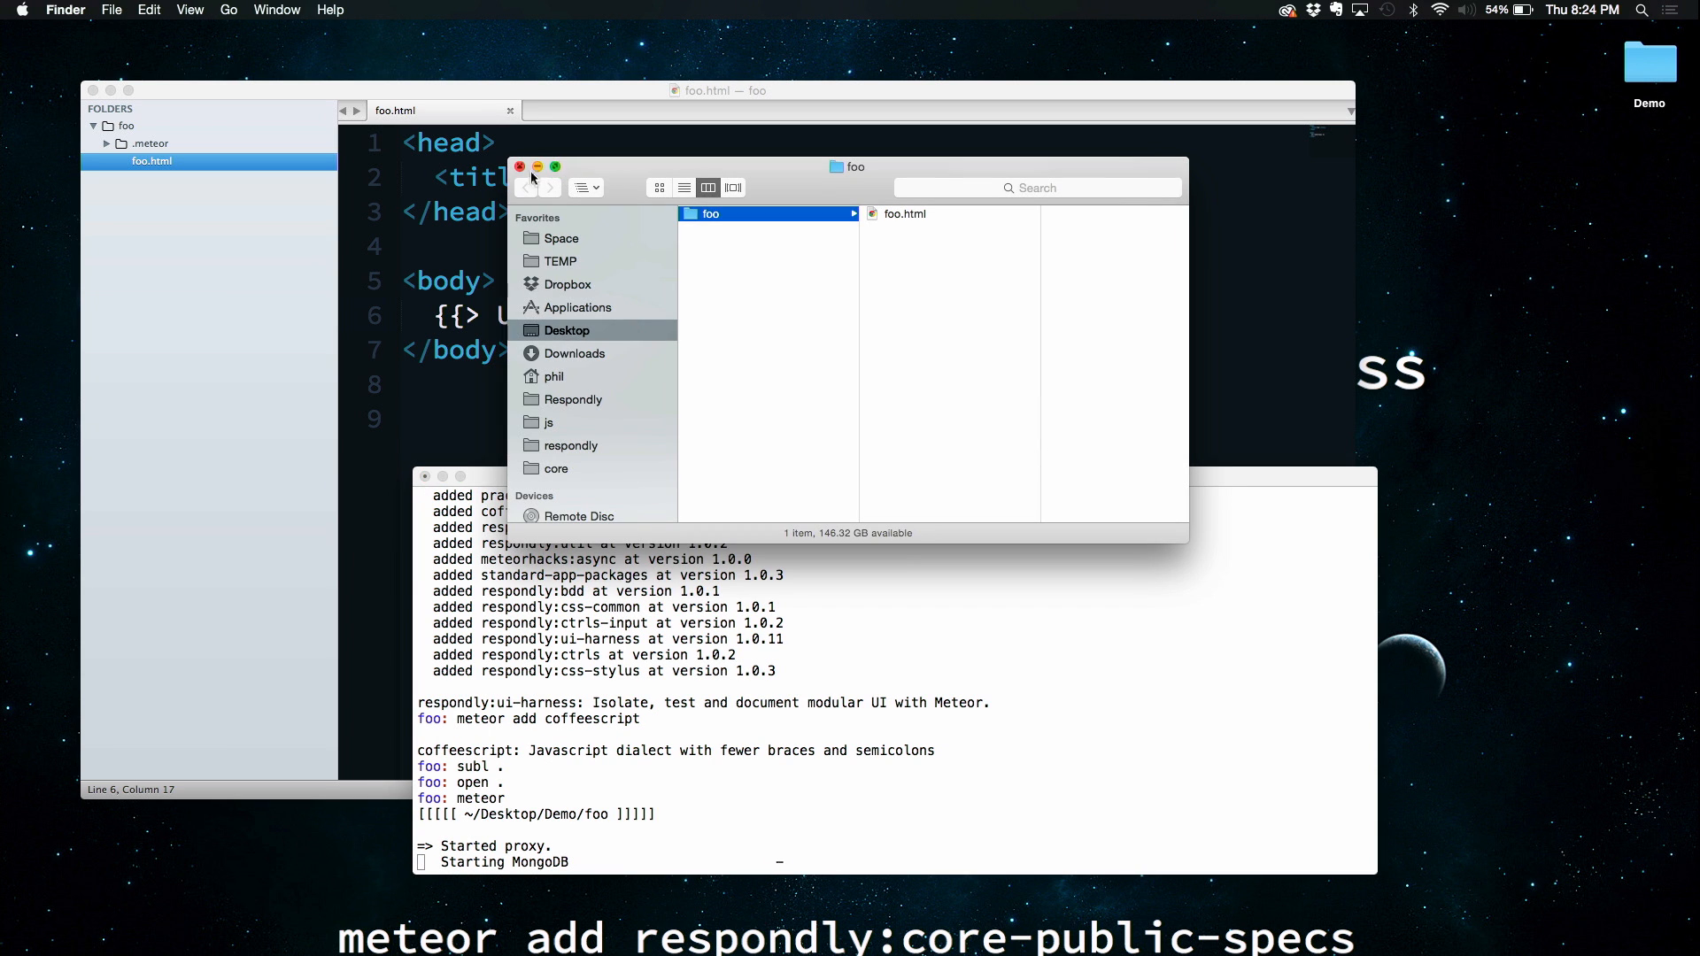
click(650, 924)
text(cd)
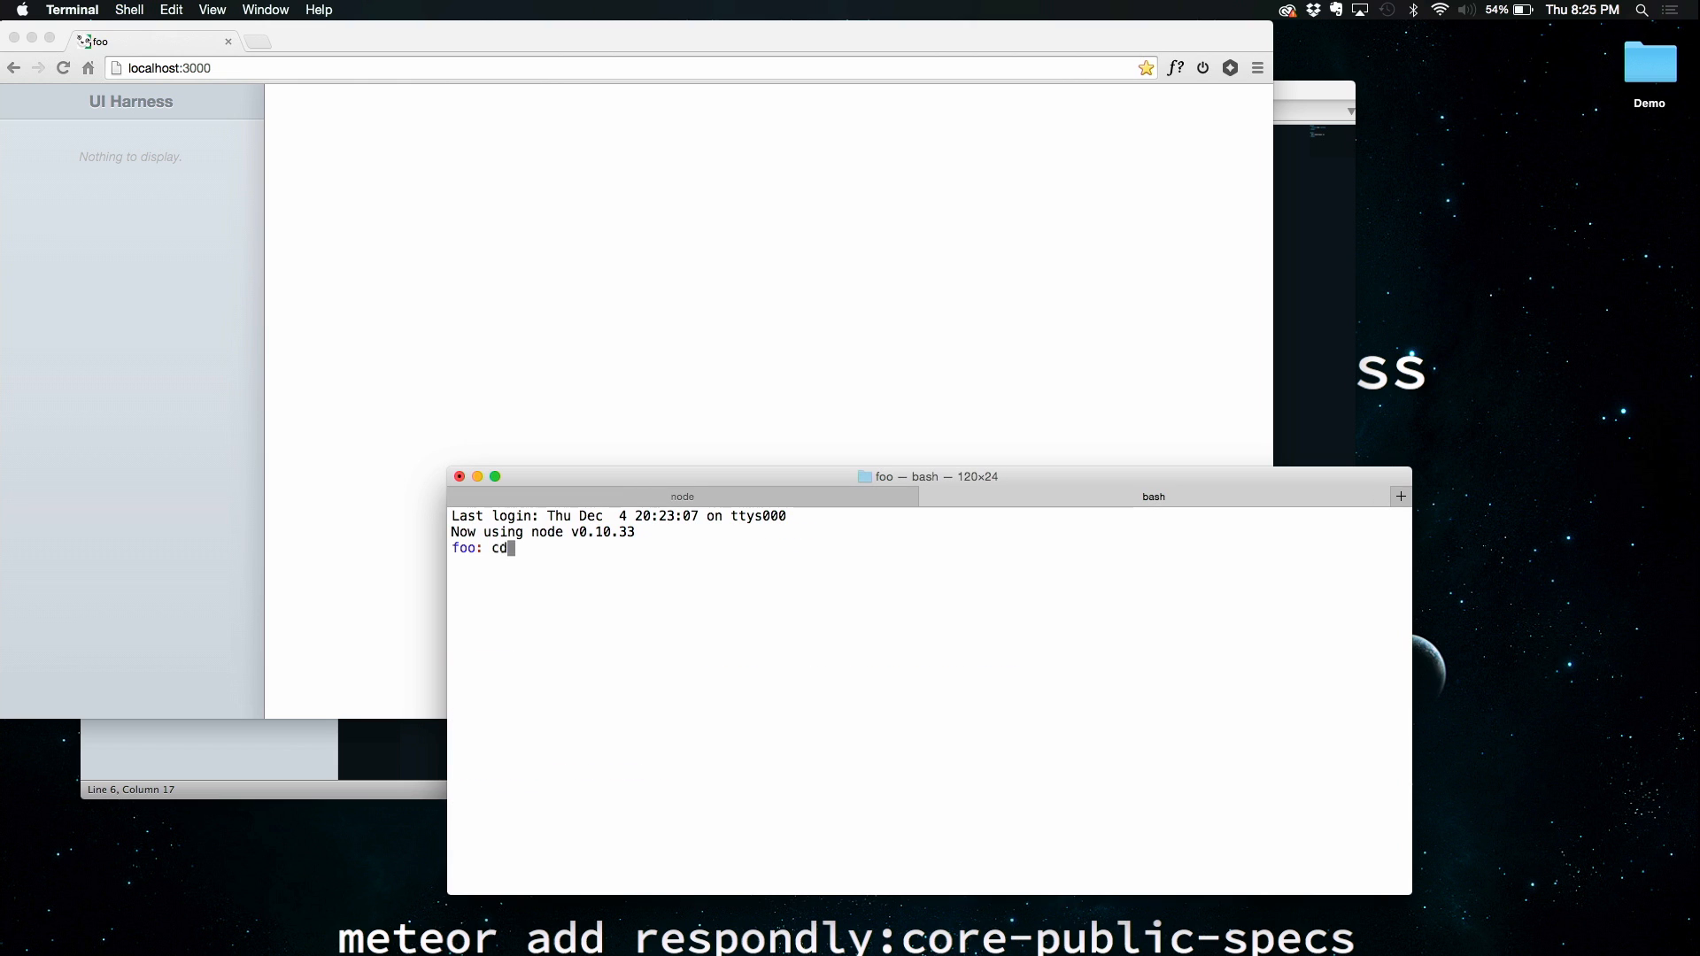
In a second shell tab, attempt 'meteor add respondly:core-public-spec', which reports no such package
text(" ")
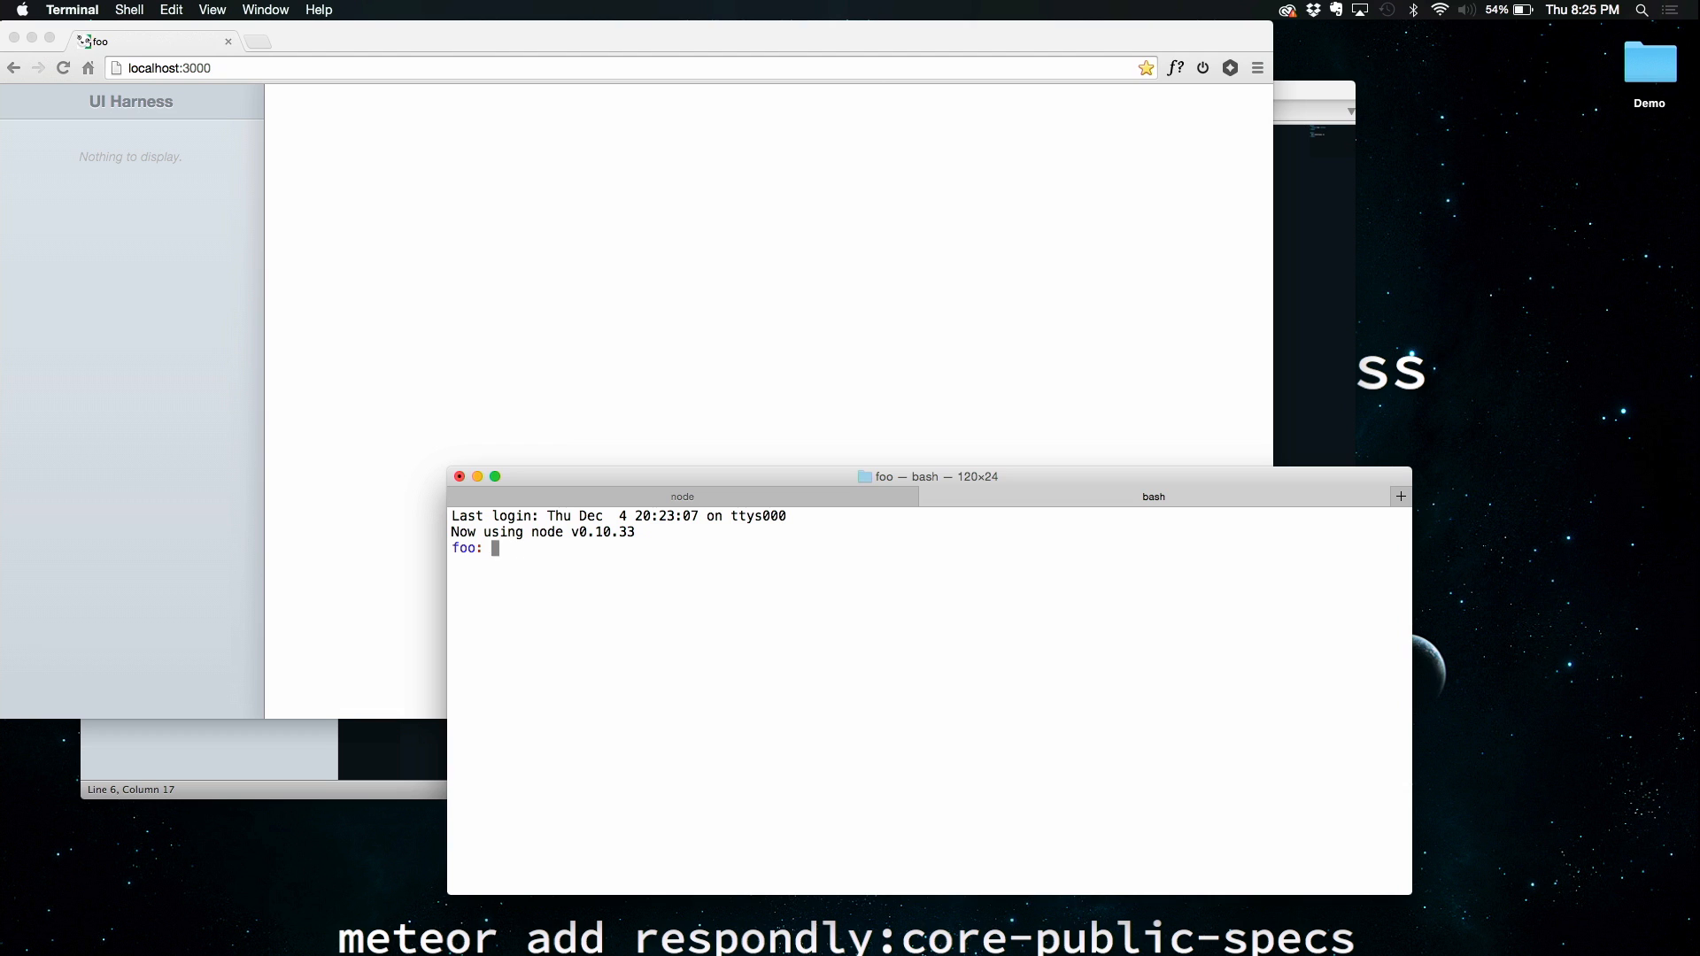
text(meteor add respondly:core-public-spec)
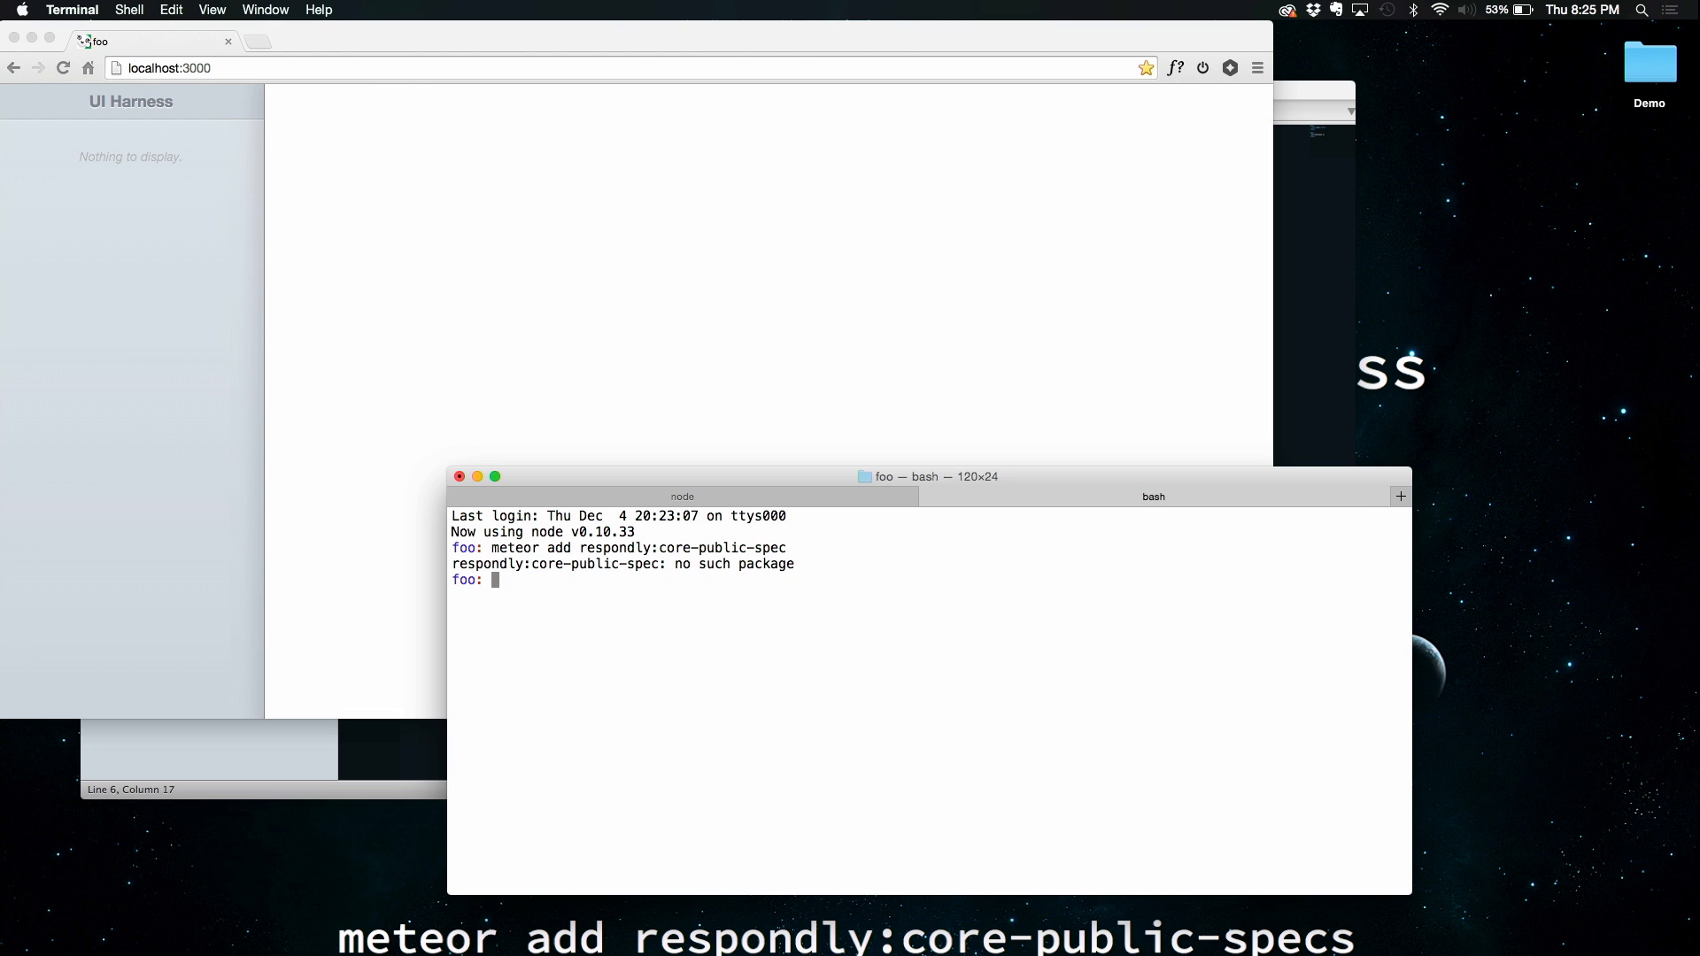
mouse_move(692, 579)
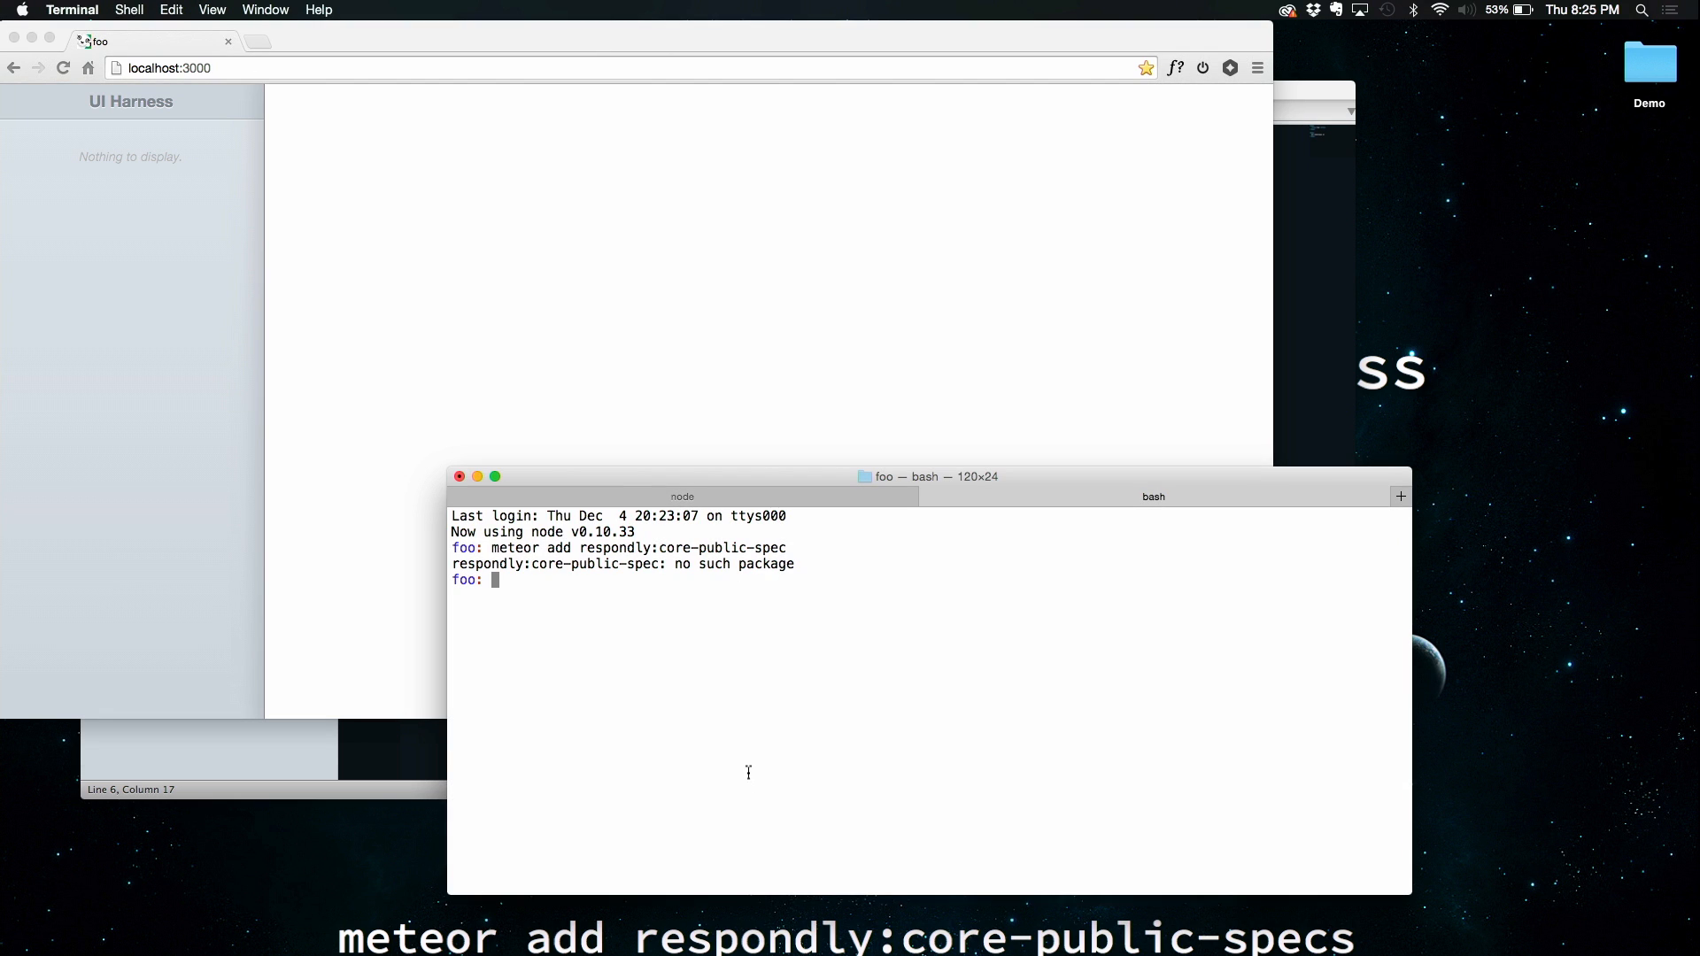
mouse_move(657, 646)
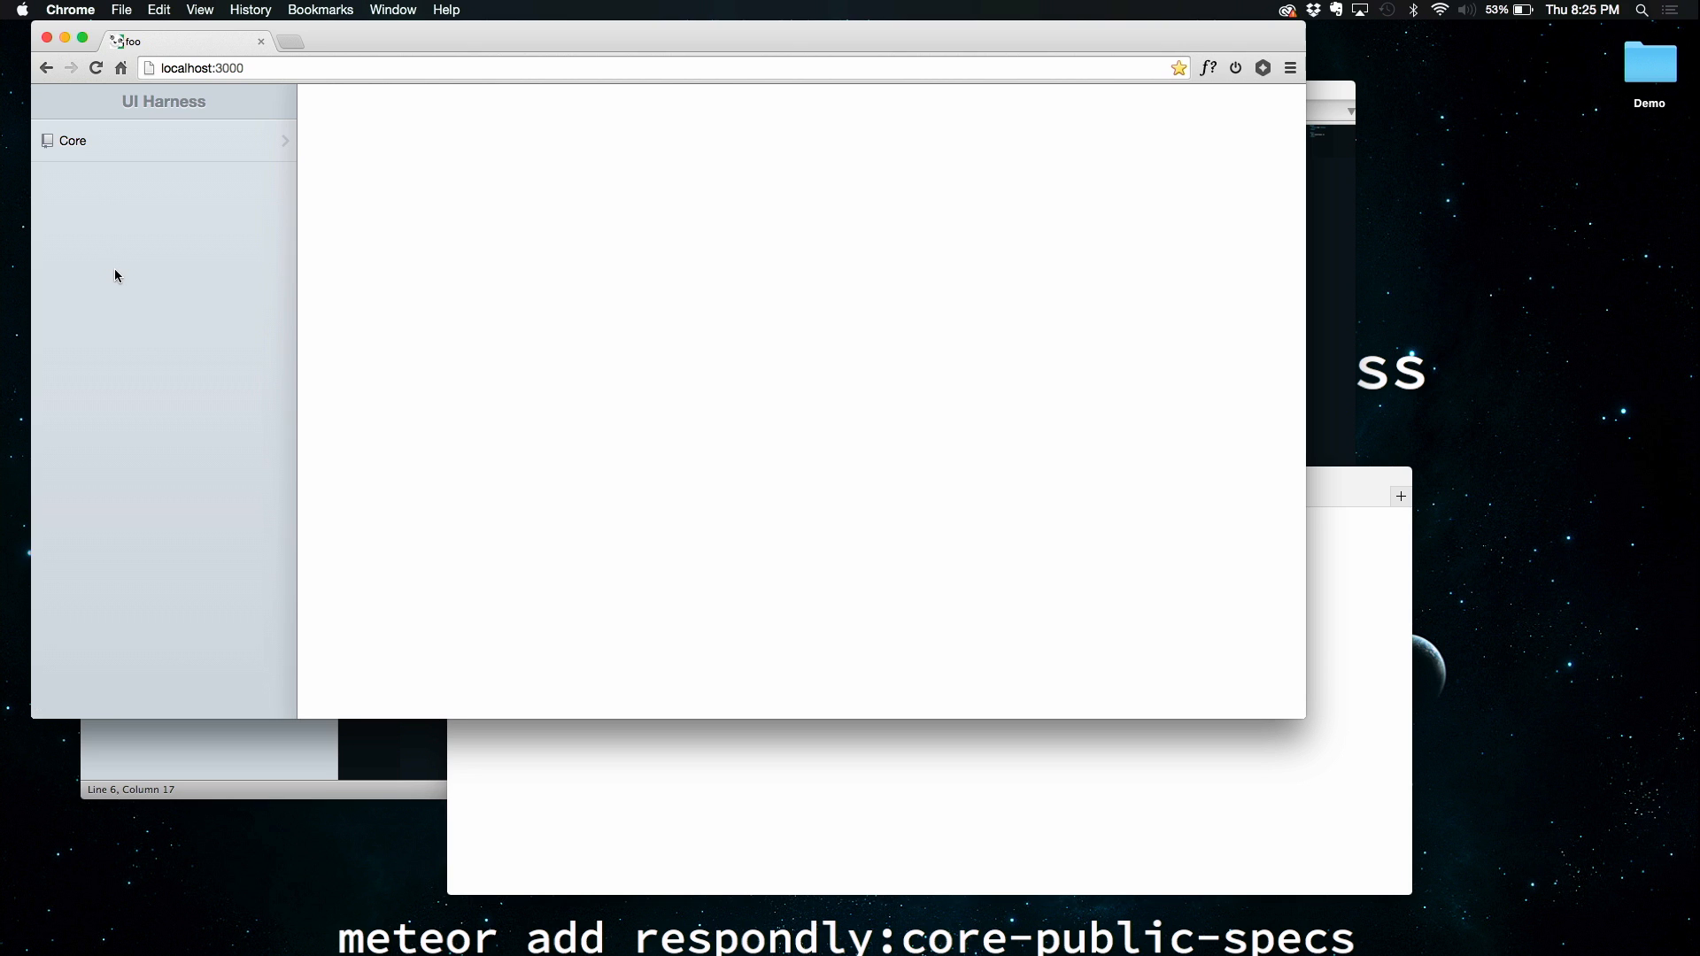
Under Core, view the Checkbox spec with isEnabled on and size 34, then back to the controls list
click(72, 140)
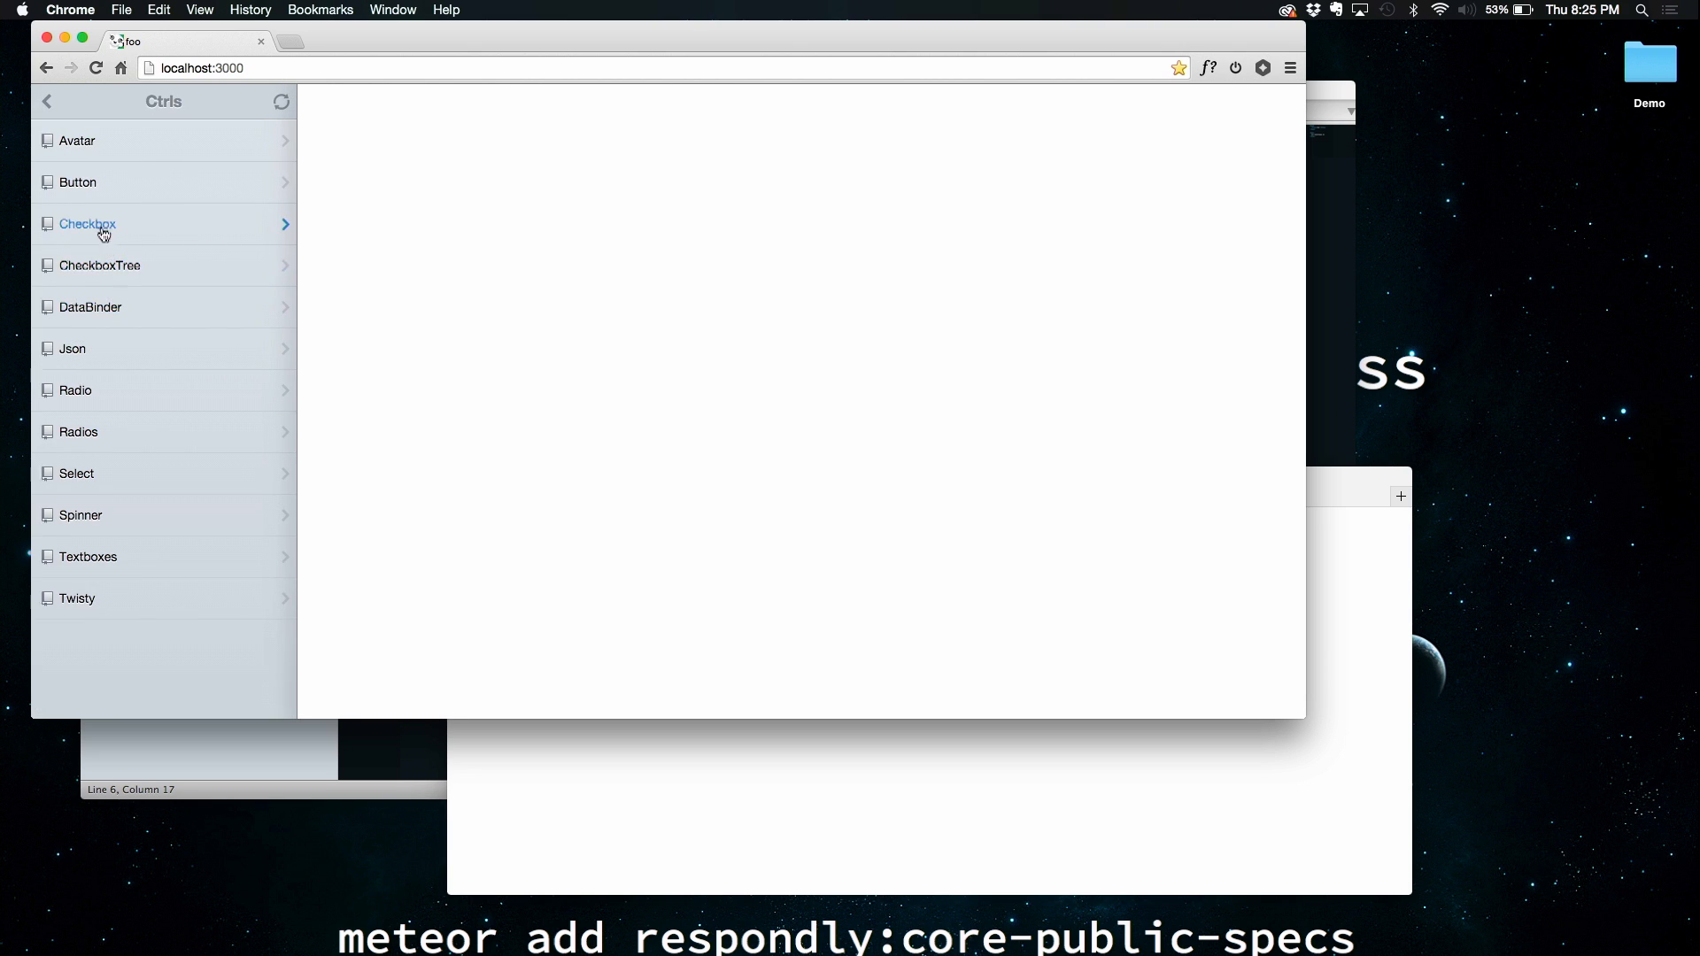
click(86, 225)
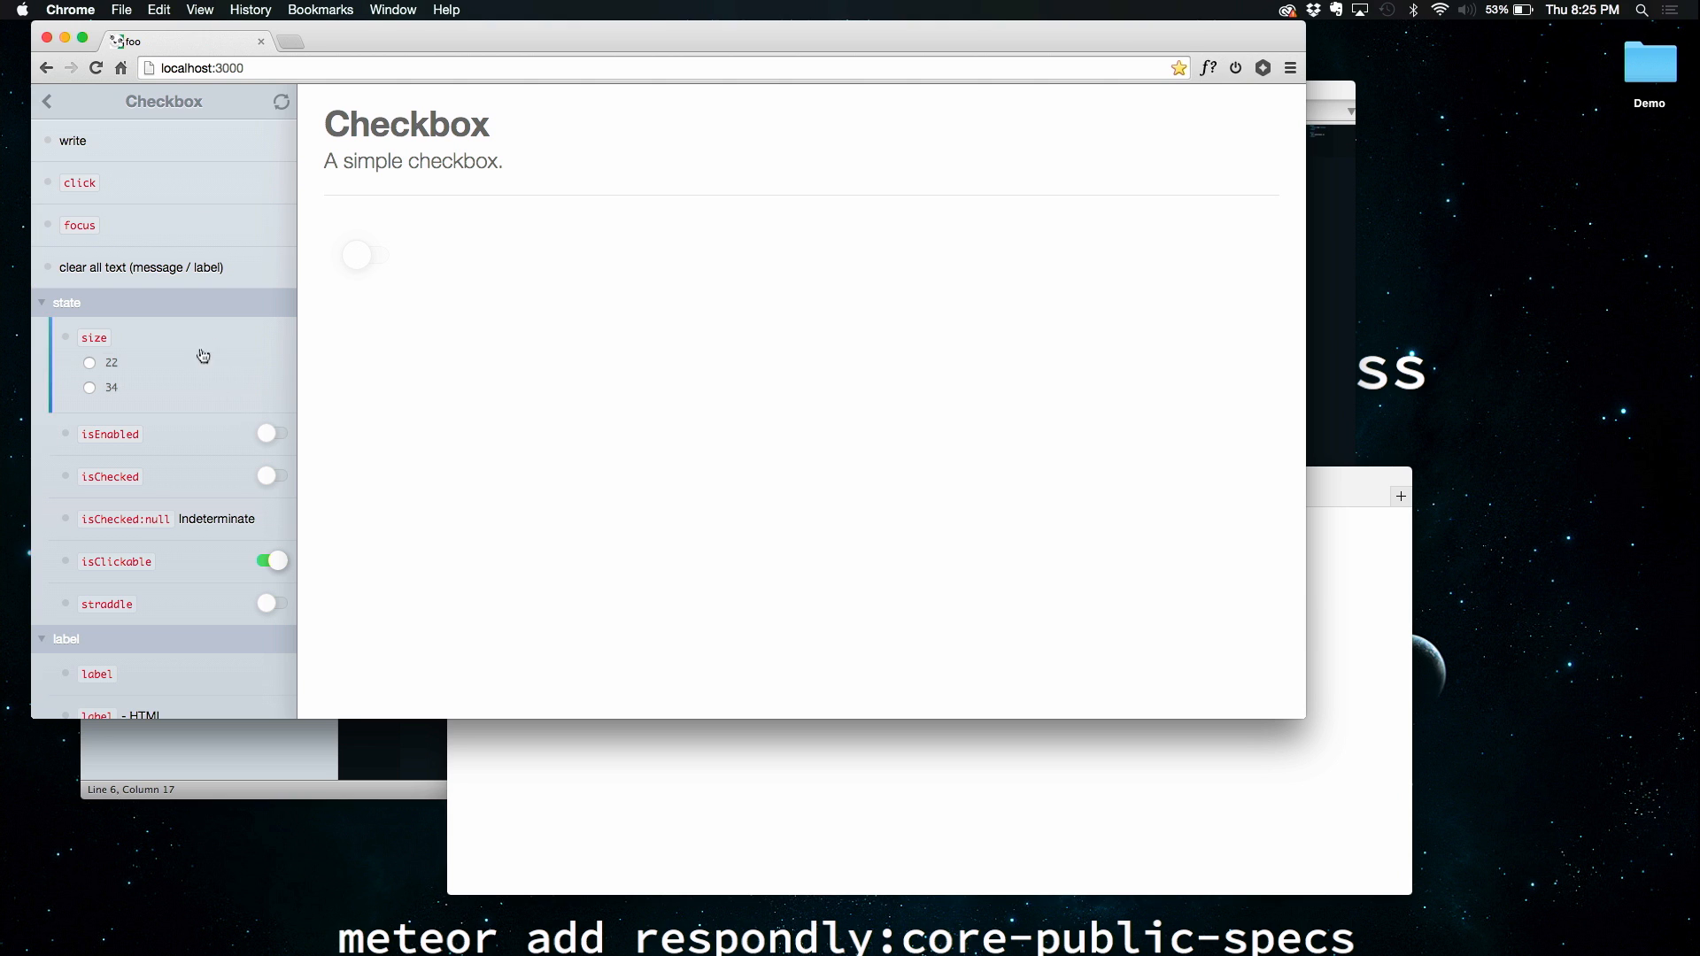
click(271, 432)
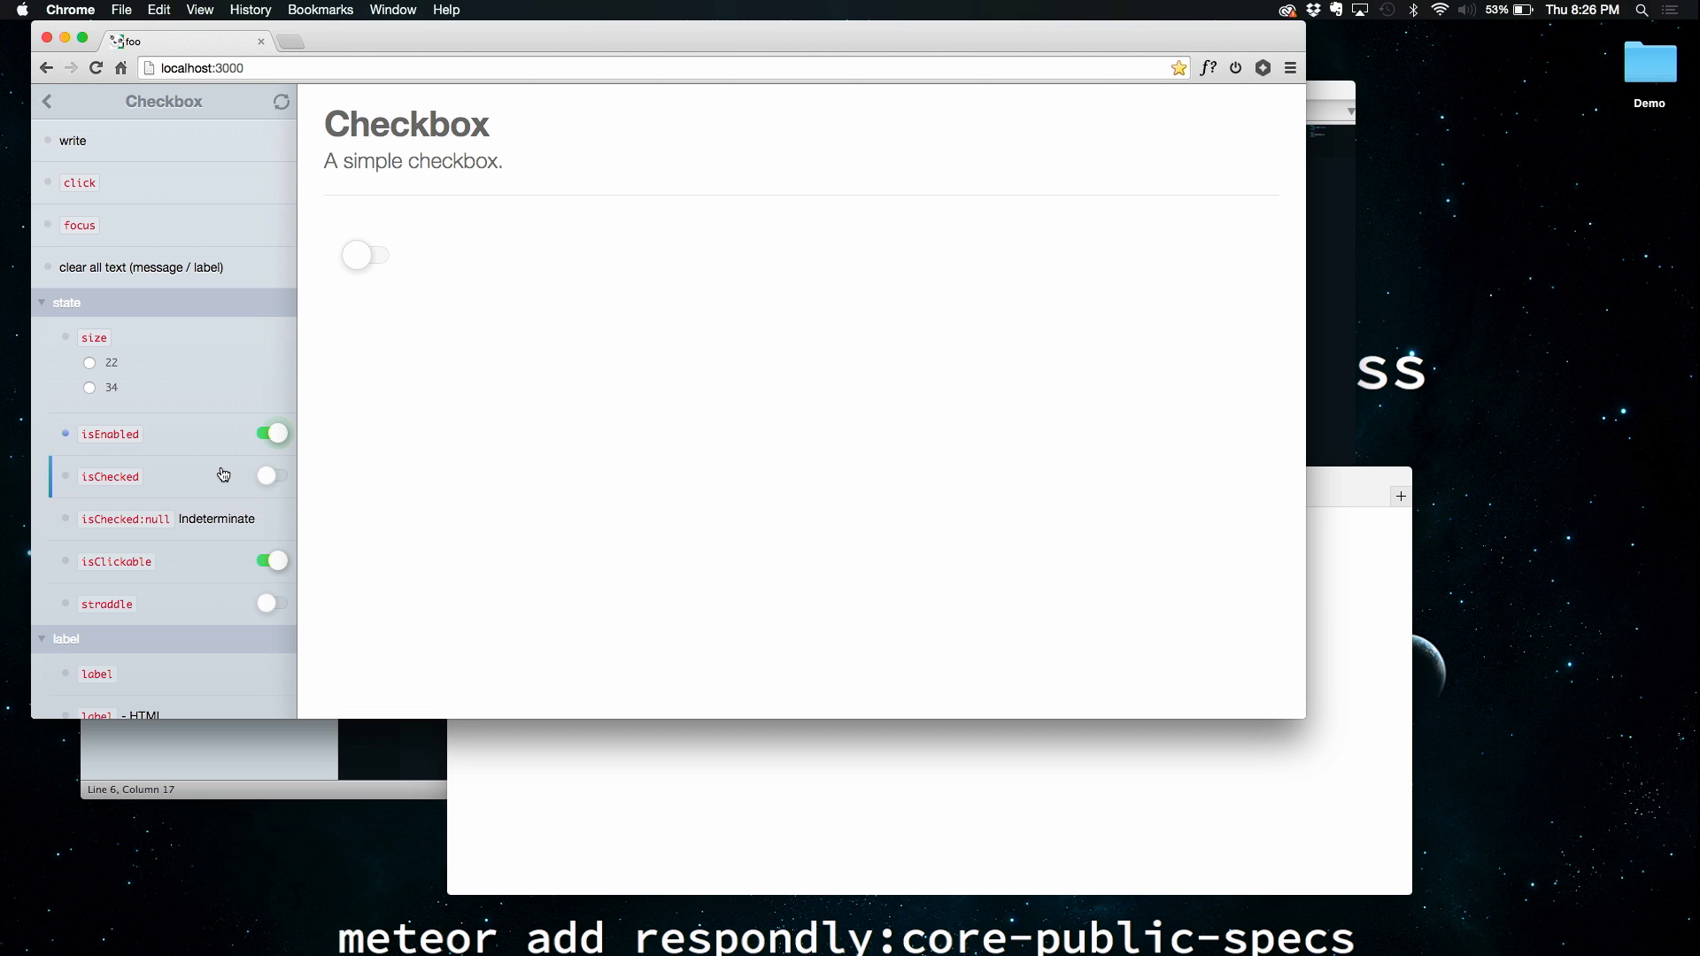
click(90, 388)
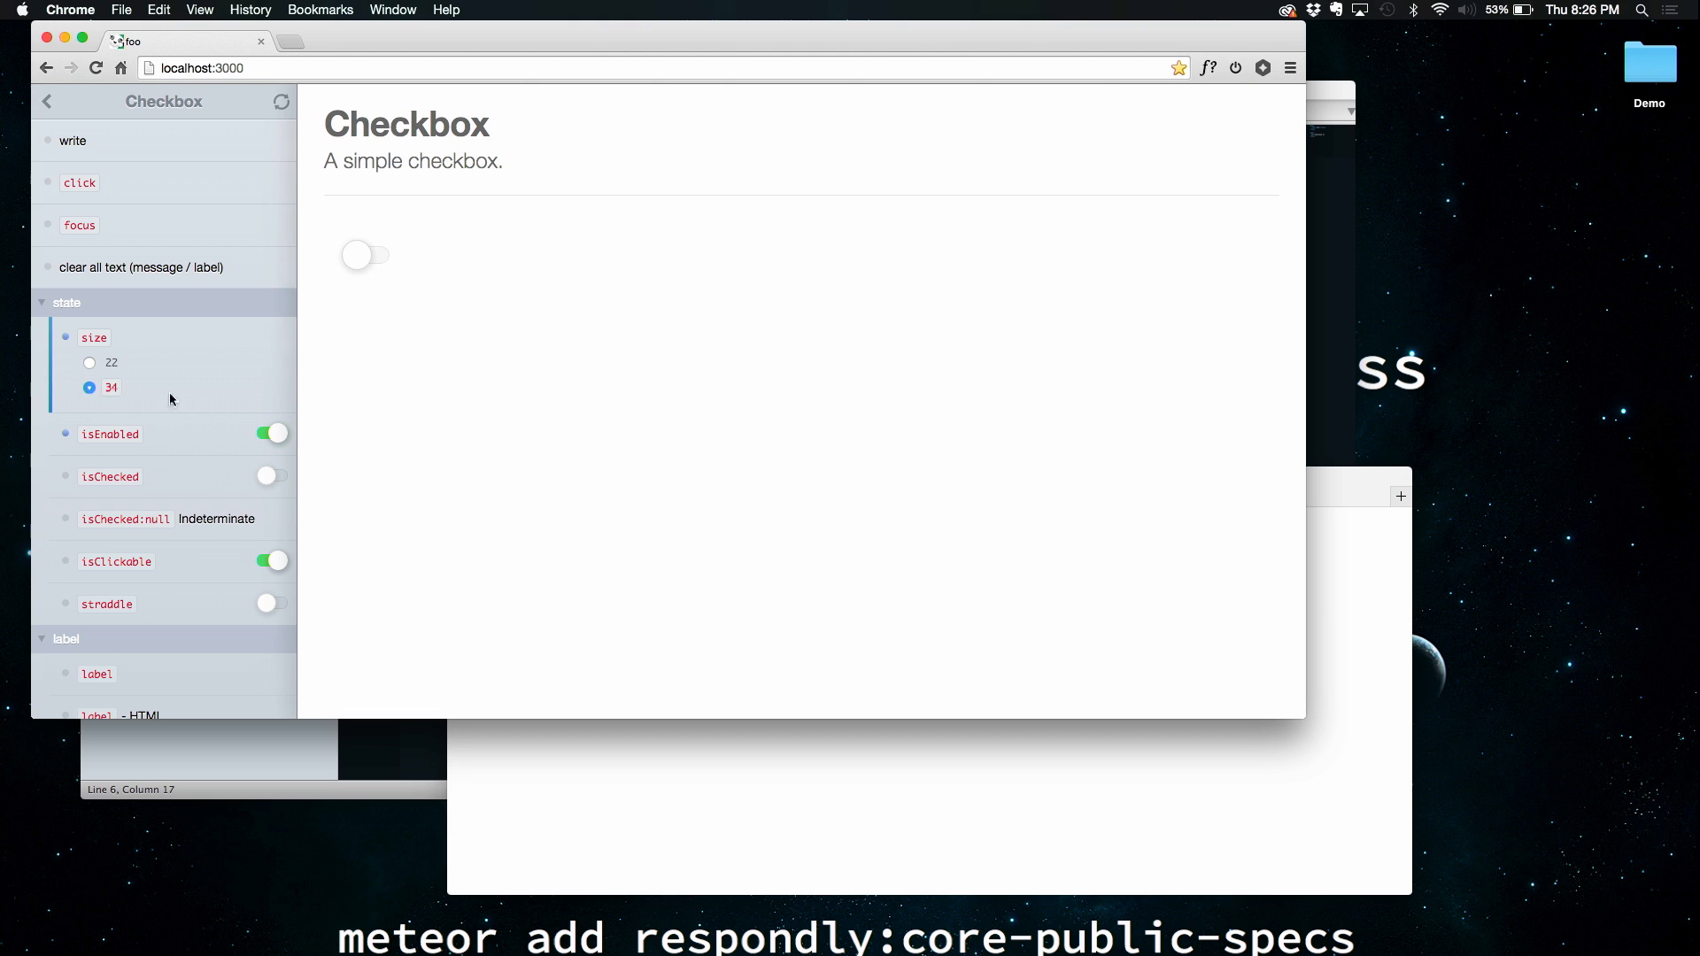
mouse_move(167, 432)
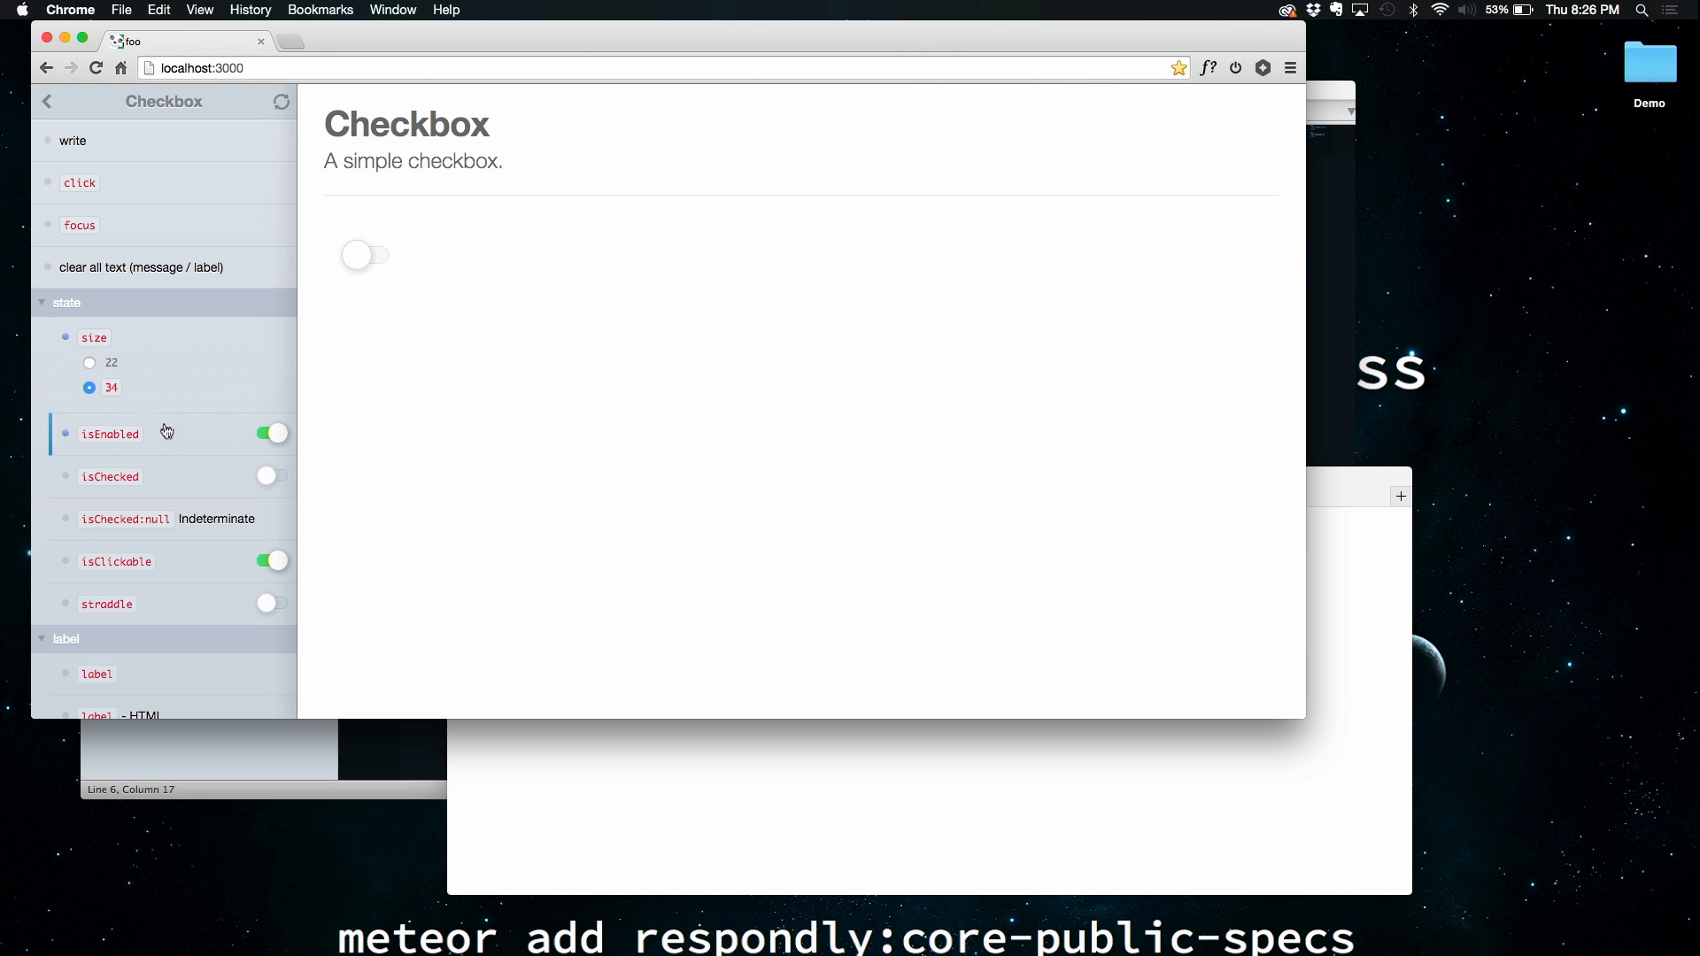
click(46, 101)
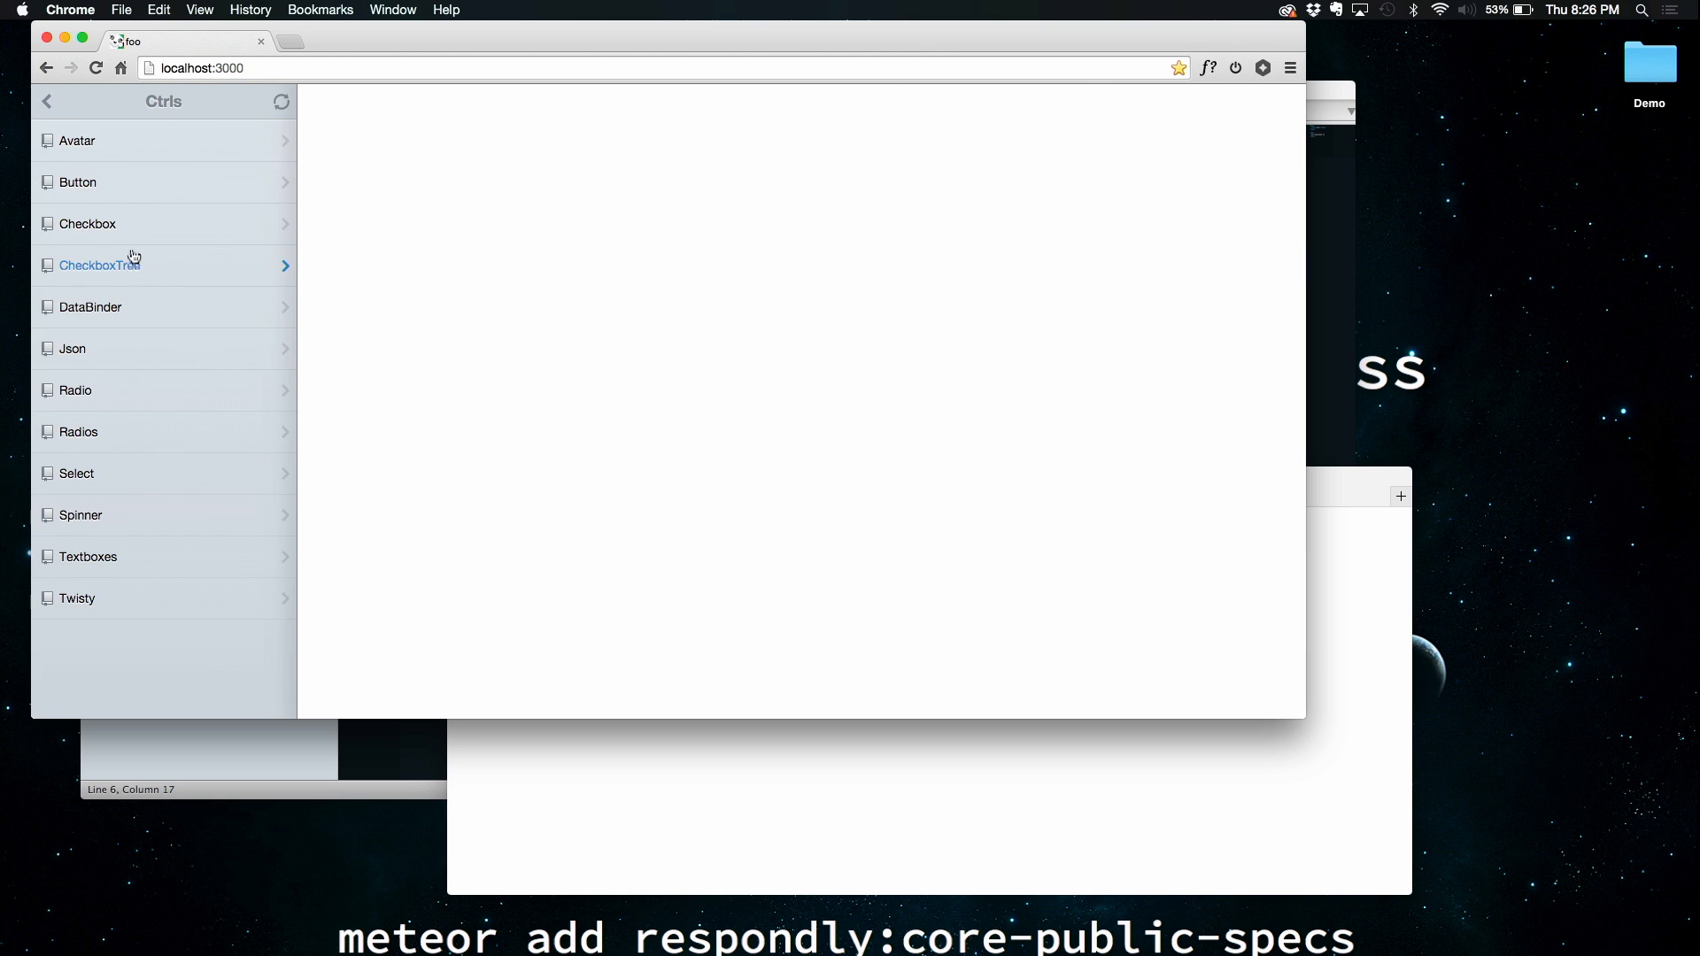
View the CheckboxTree spec and check Grandchild 2 in its demo tree
click(100, 264)
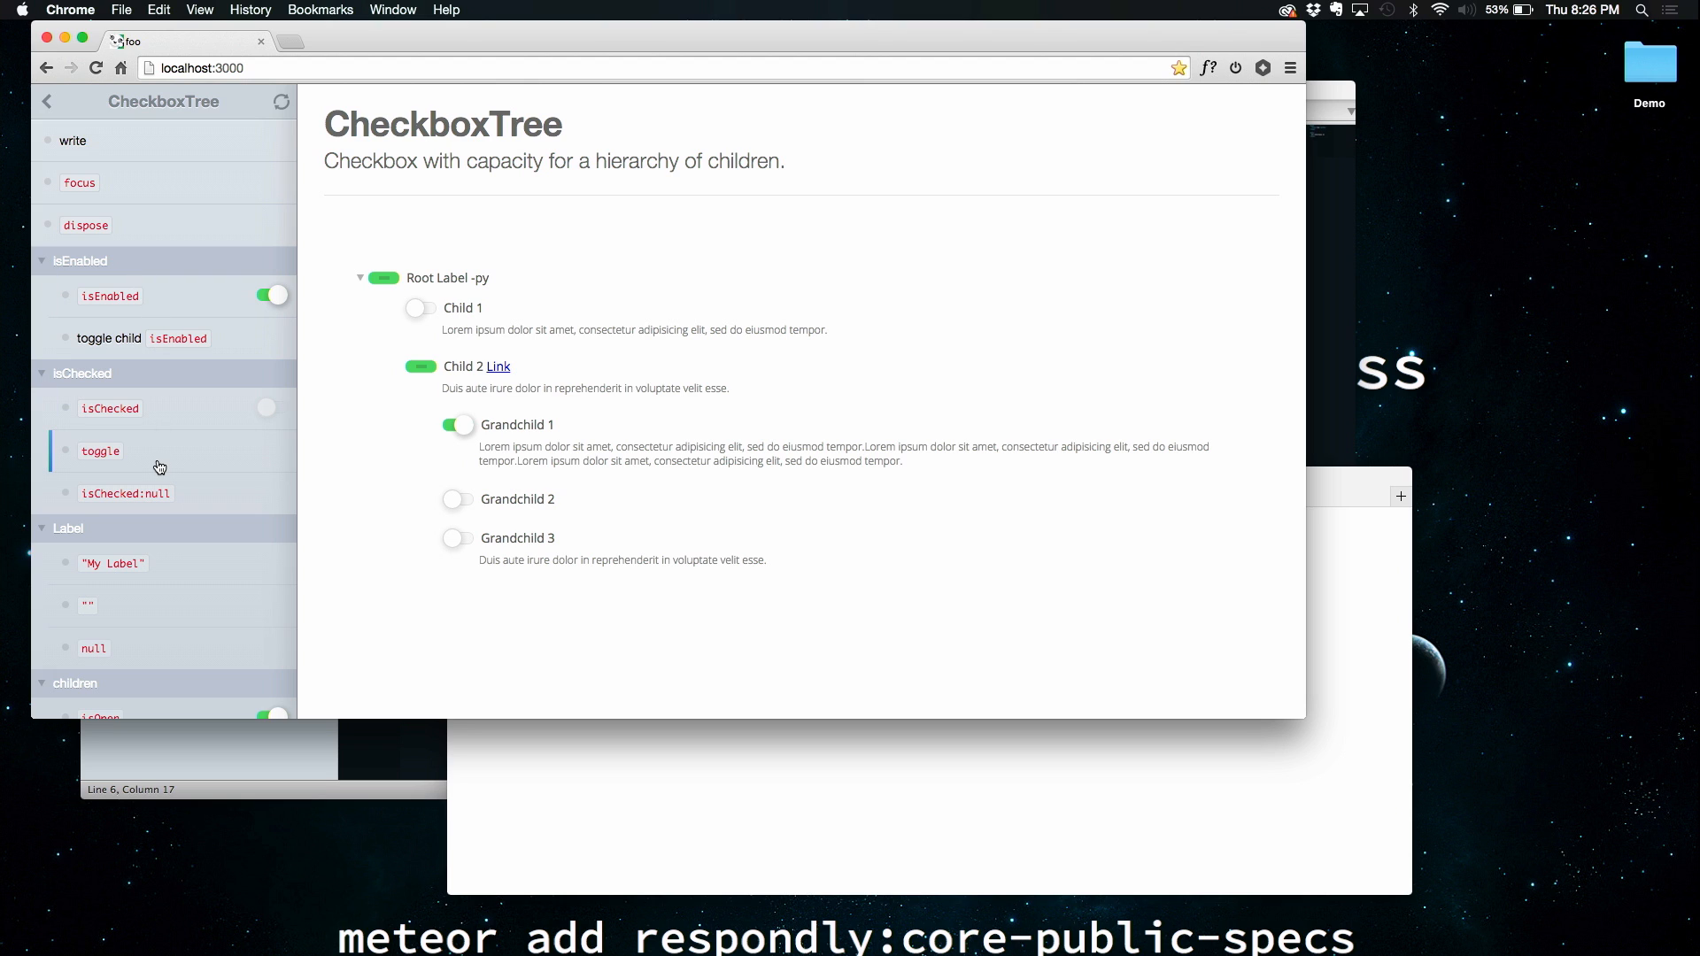
mouse_move(252, 466)
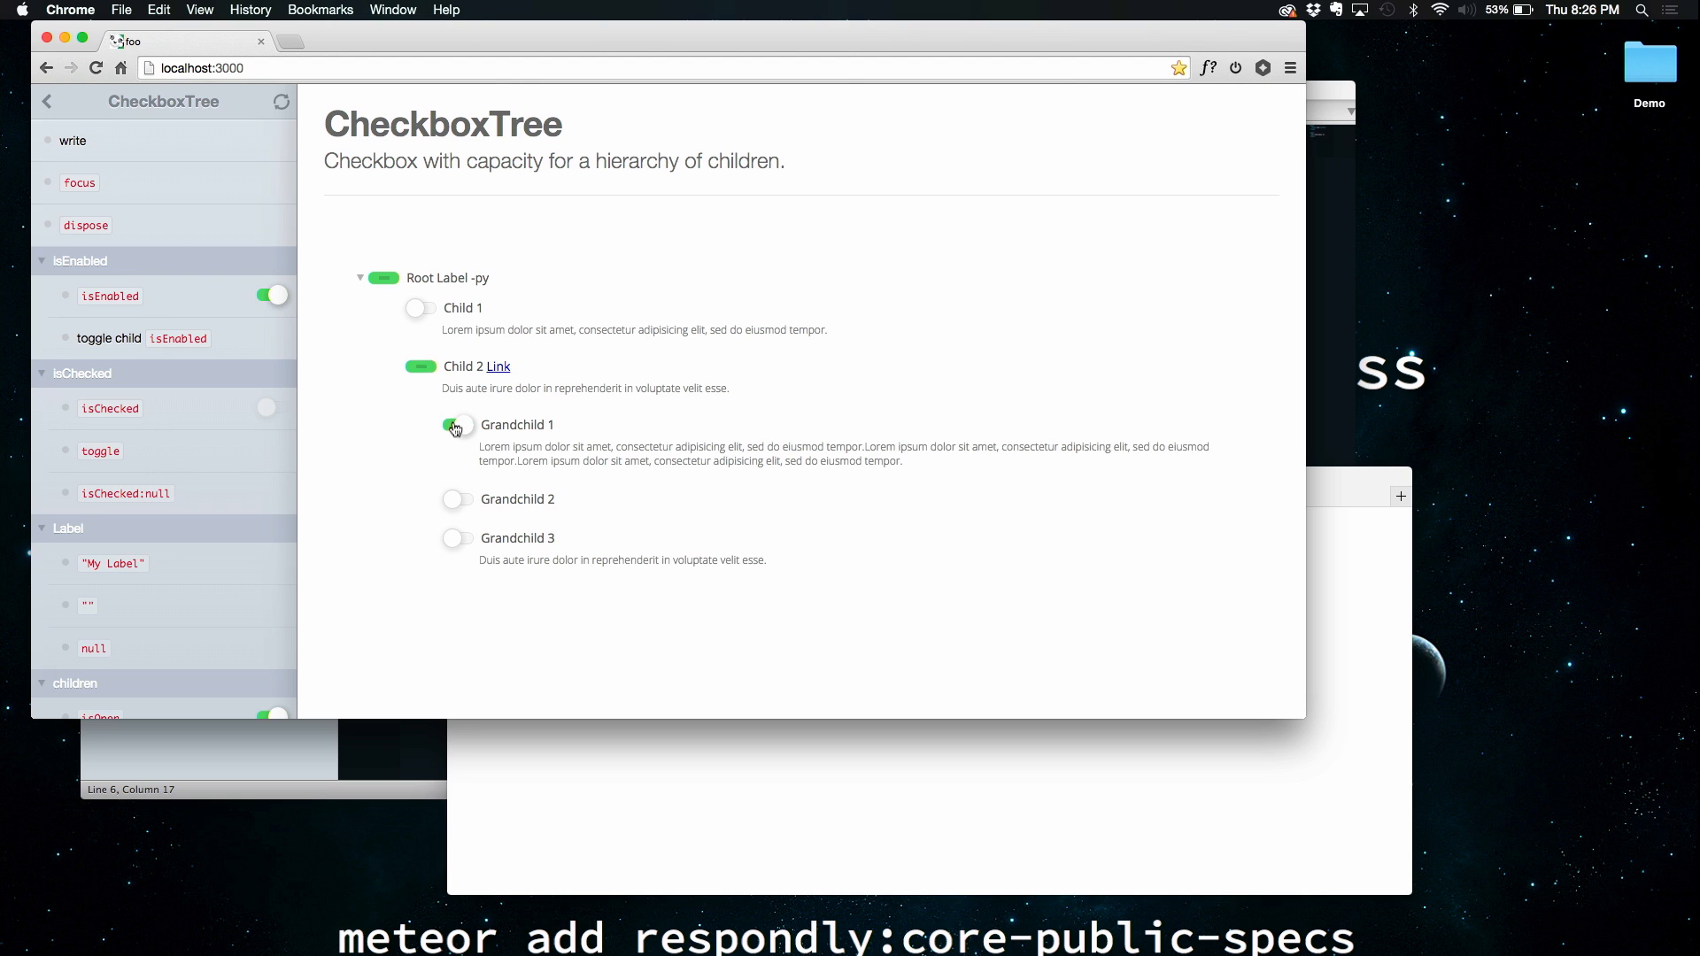
click(457, 499)
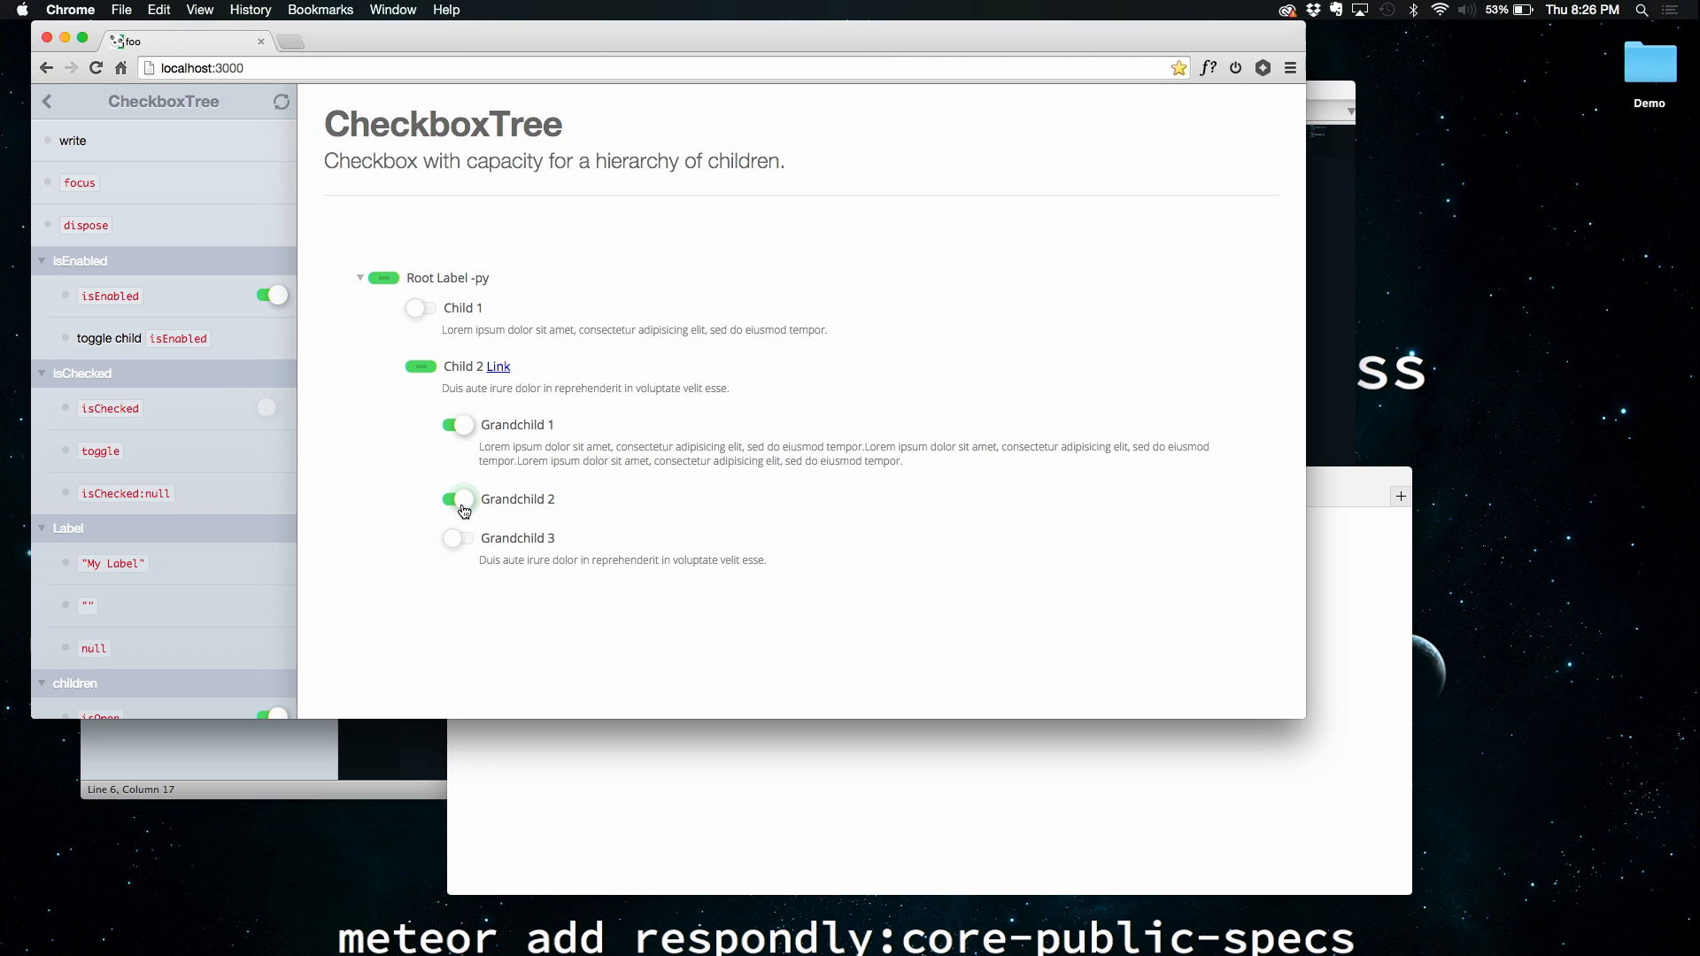